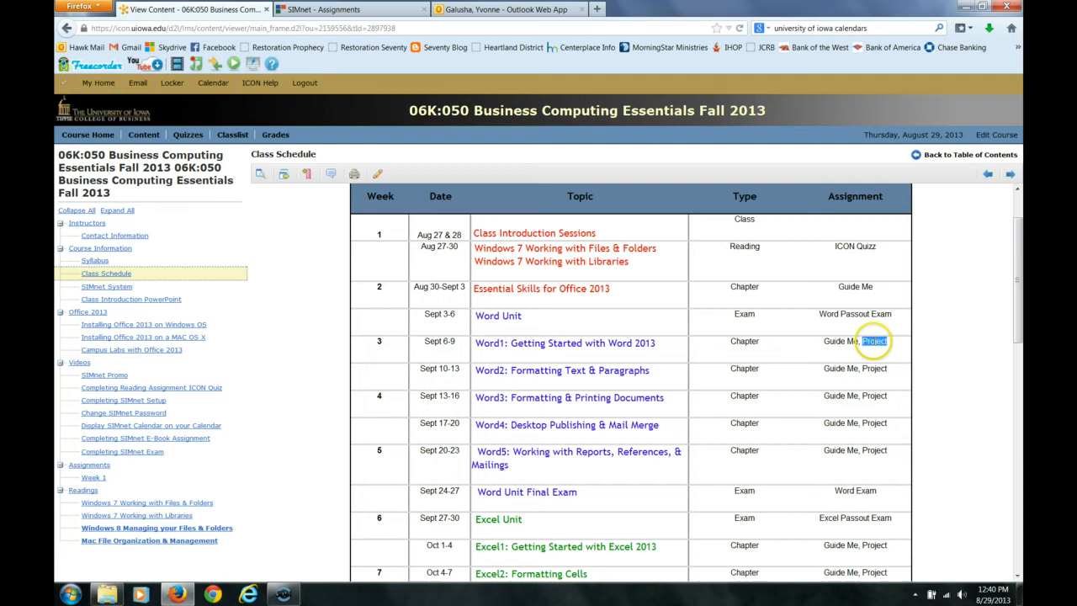
{"action": "mouse_move", "coordinate": [384, 131]}
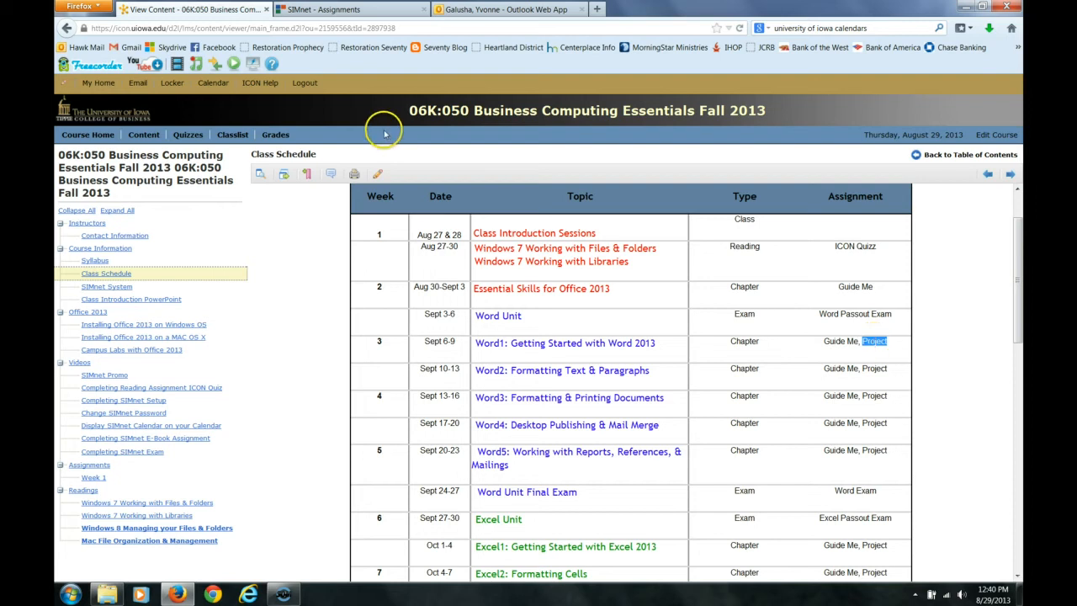
Step: Switch from the ICON class schedule to the SIMnet Test Class 2 assignments calendar
{"action": "left_click", "coordinate": [320, 10]}
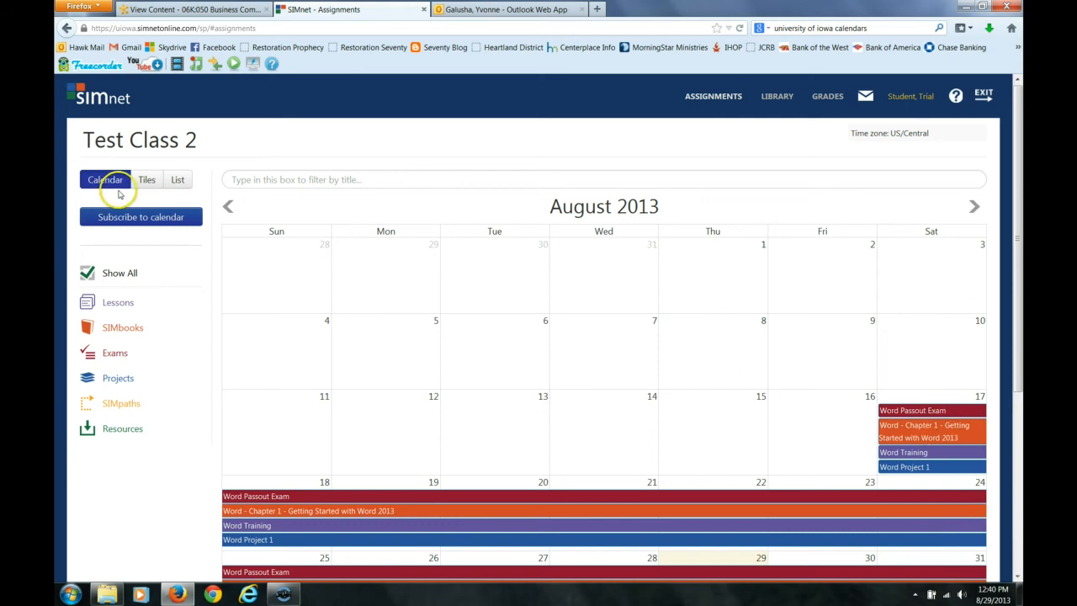
Step: View the assignments as tiles, then as a list, and open Word Project 1
{"action": "left_click", "coordinate": [146, 179]}
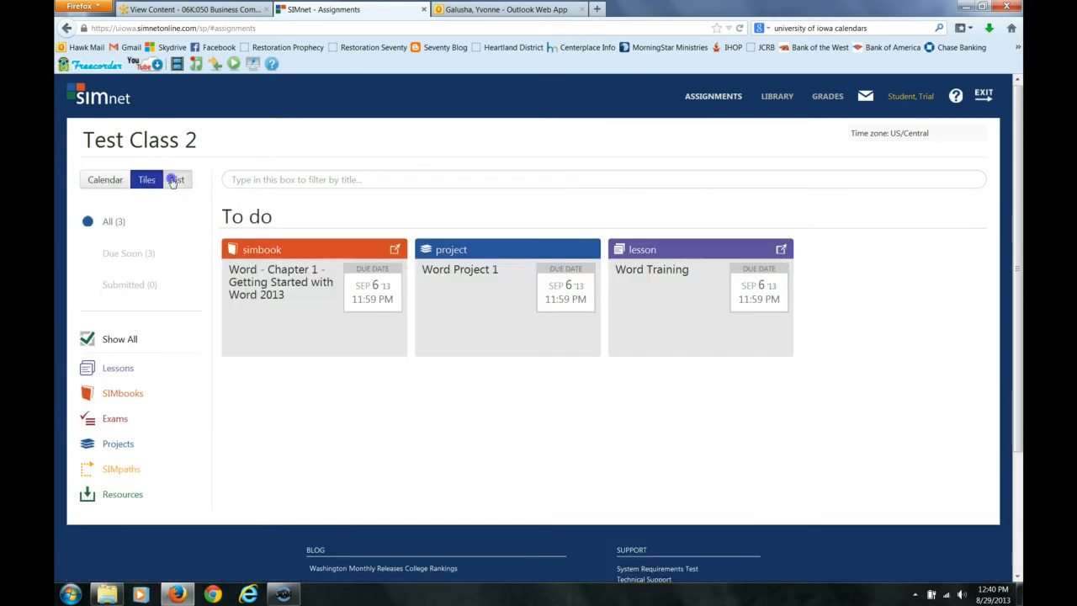
{"action": "left_click", "coordinate": [175, 179]}
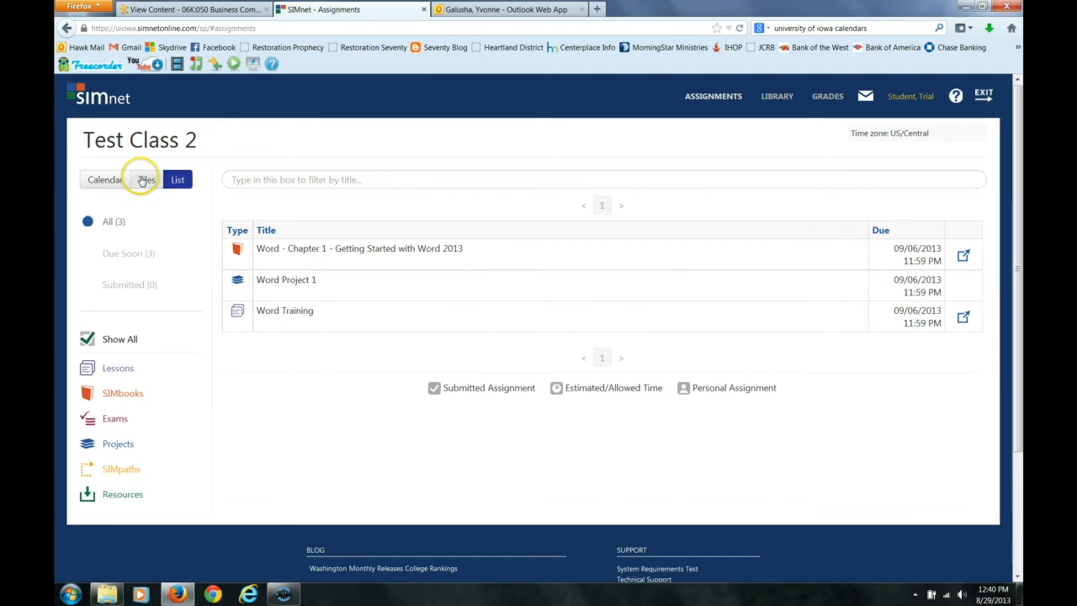
{"action": "left_click", "coordinate": [145, 179]}
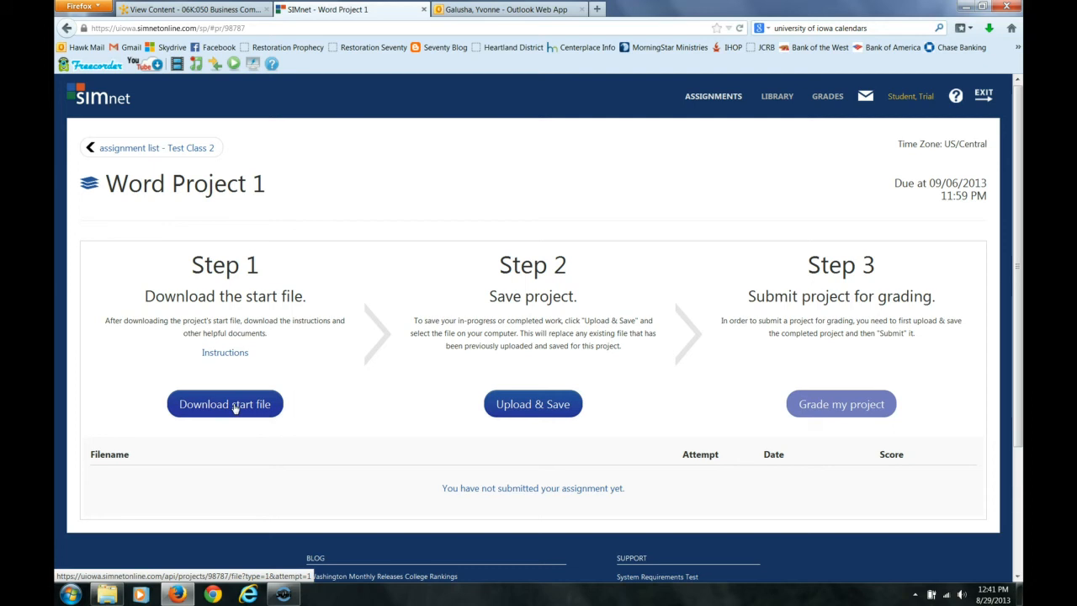
Step: Download the Word Project 1 start file to disk and show the completed downloads
{"action": "left_click", "coordinate": [226, 404]}
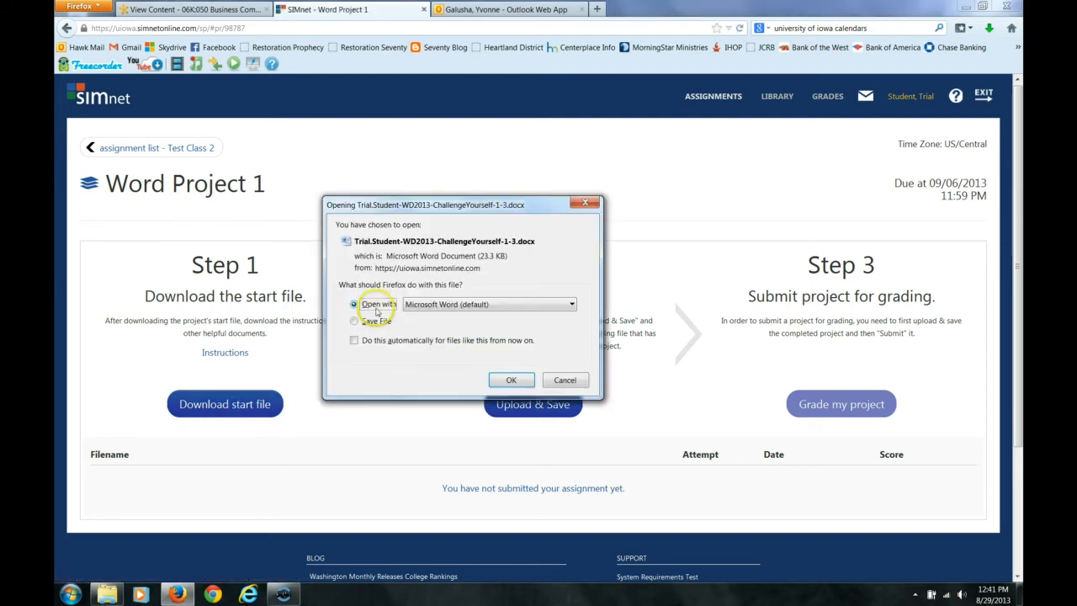
{"action": "left_click", "coordinate": [354, 319]}
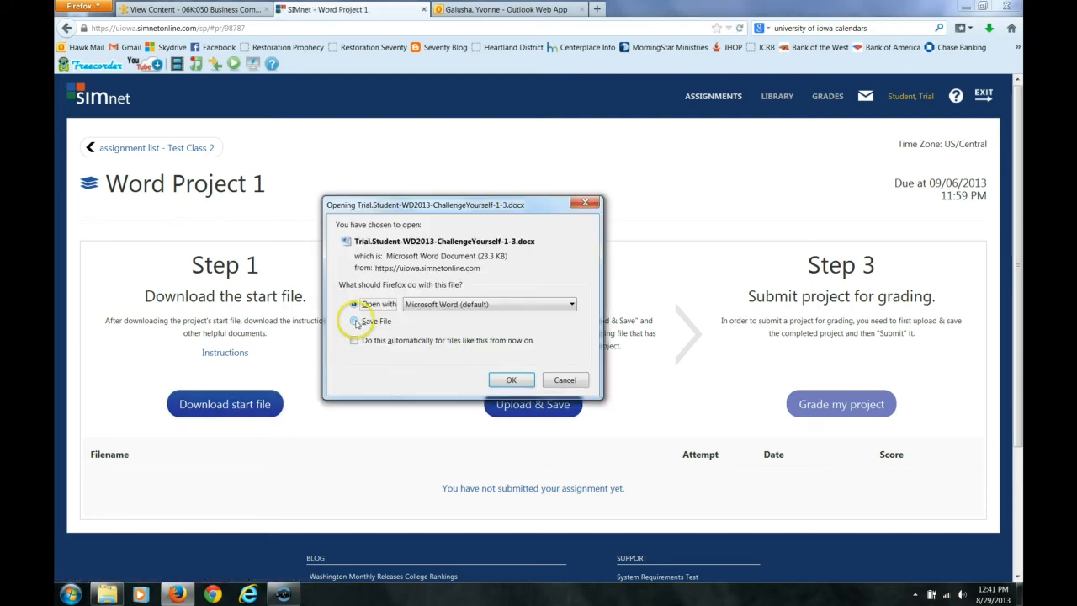
{"action": "left_click", "coordinate": [353, 320]}
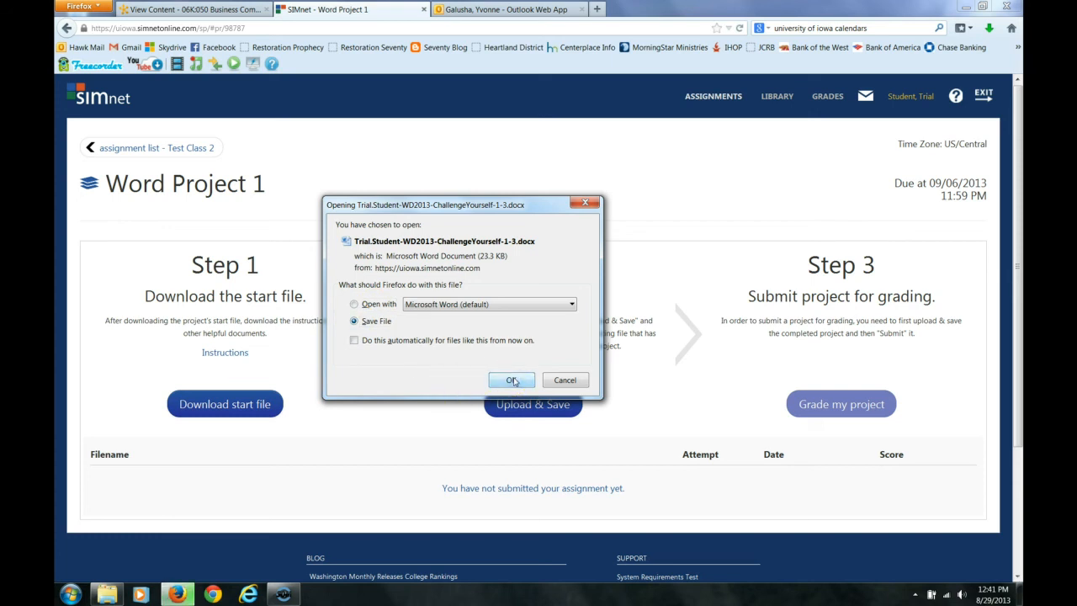
{"action": "left_click", "coordinate": [511, 380]}
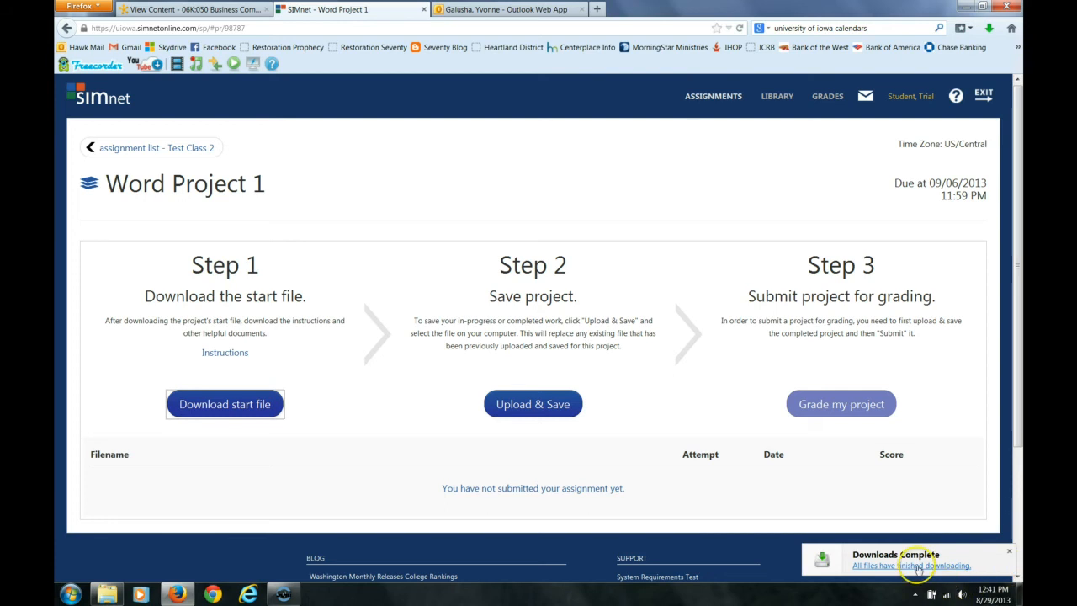
{"action": "left_click", "coordinate": [911, 565]}
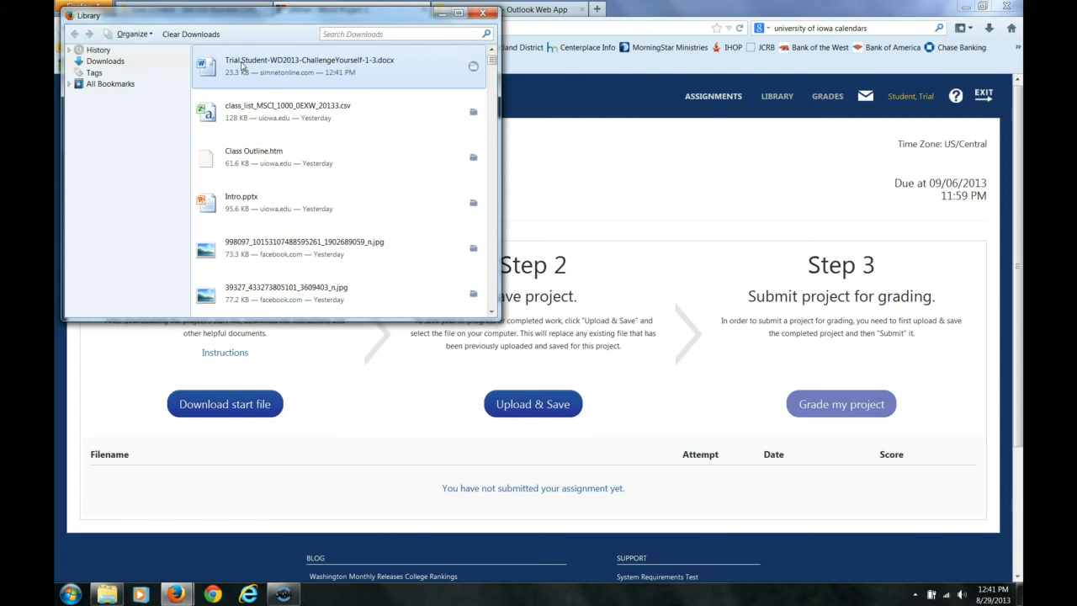
Step: Open the downloaded Notice of Privacy Practices .docx in Word and enable editing
{"action": "double_click", "coordinate": [310, 65]}
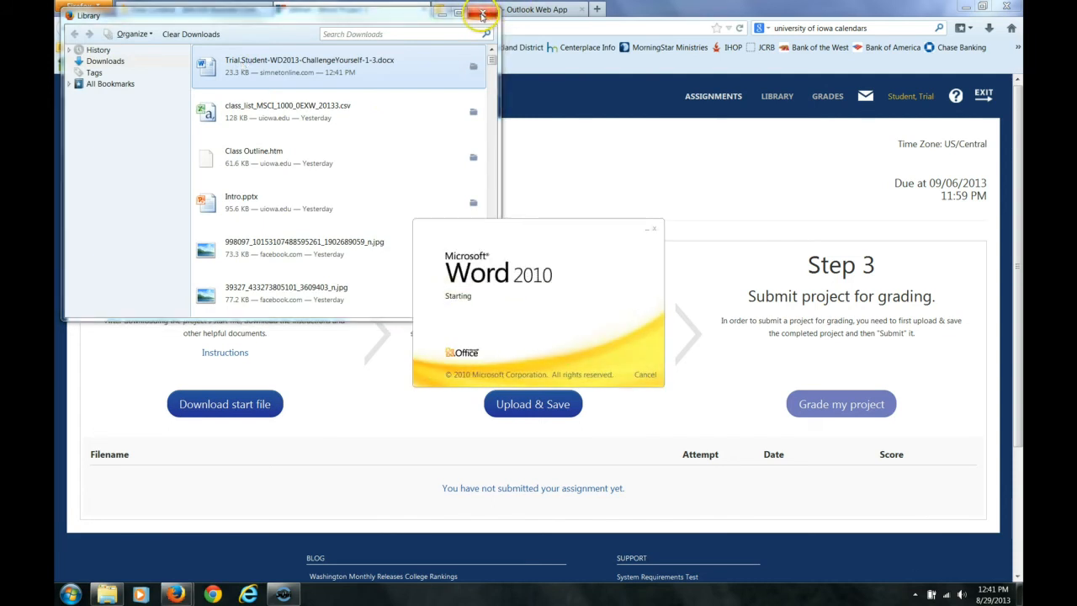
{"action": "left_click", "coordinate": [481, 16]}
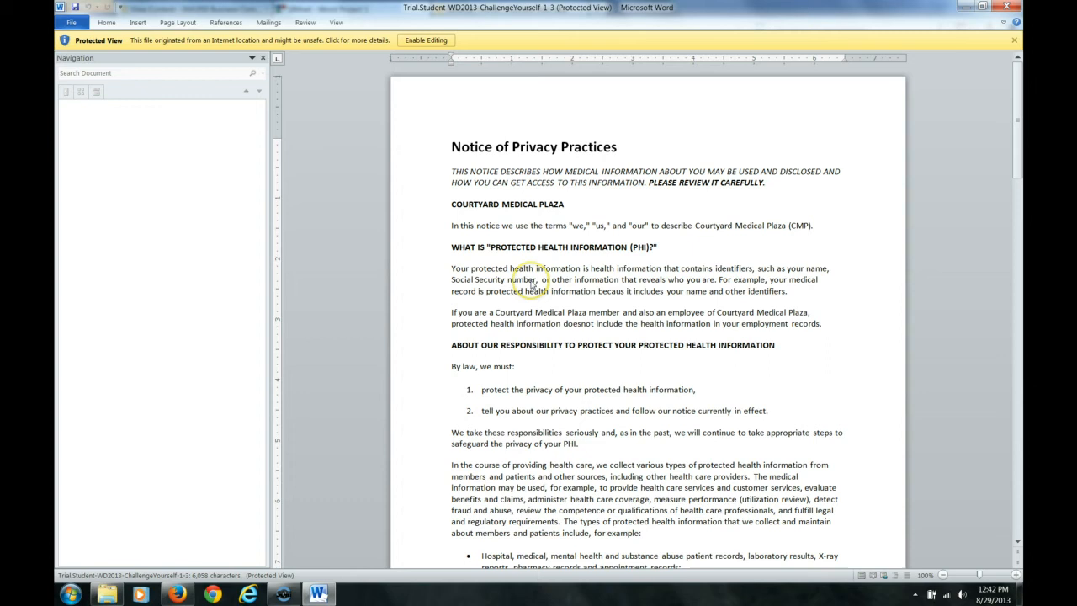
{"action": "mouse_move", "coordinate": [431, 215]}
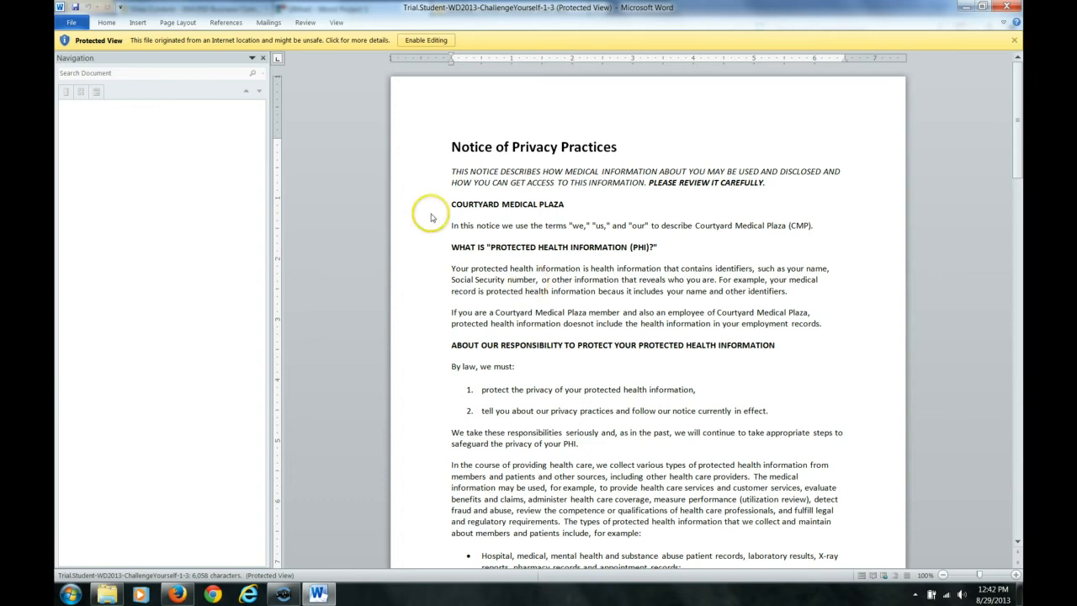
{"action": "left_click", "coordinate": [426, 40]}
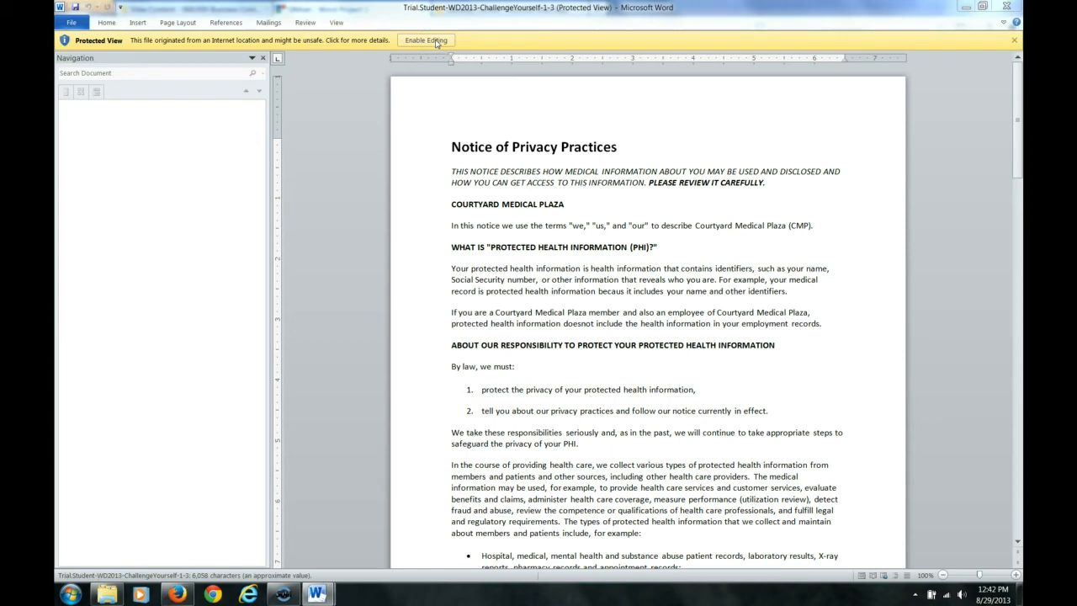
{"action": "left_click", "coordinate": [427, 41]}
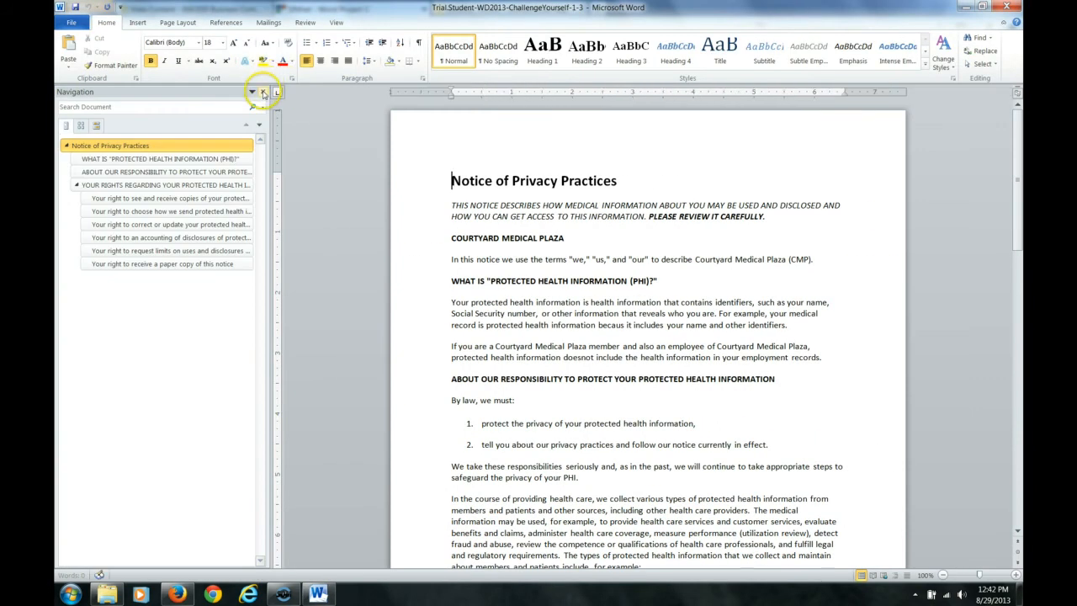
Step: Hide the Navigation pane and start Save As pointed at the Downloads folder
{"action": "left_click", "coordinate": [262, 91]}
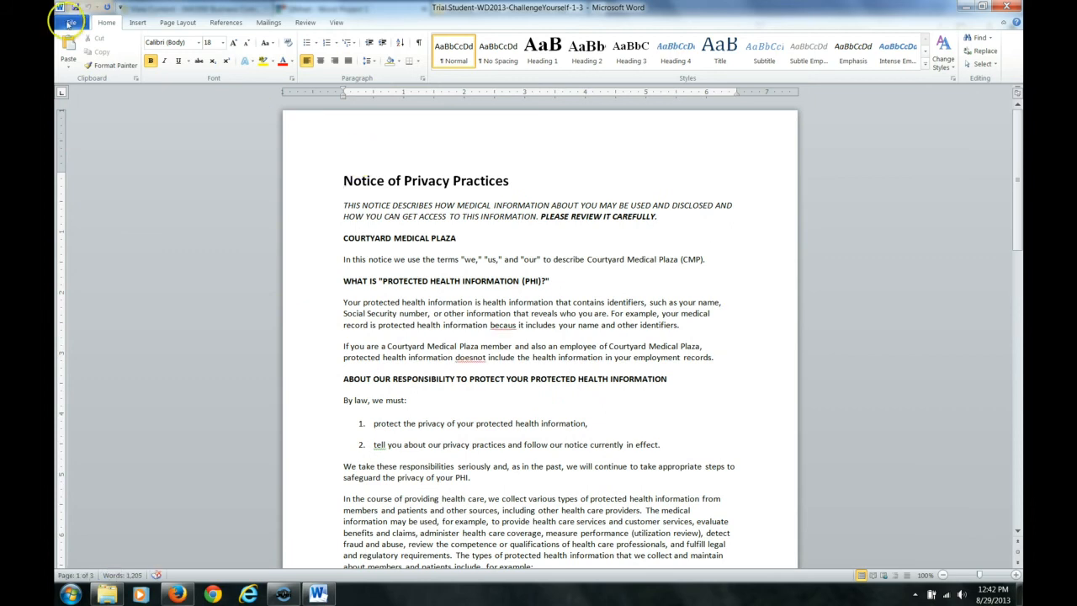
{"action": "left_click", "coordinate": [71, 22]}
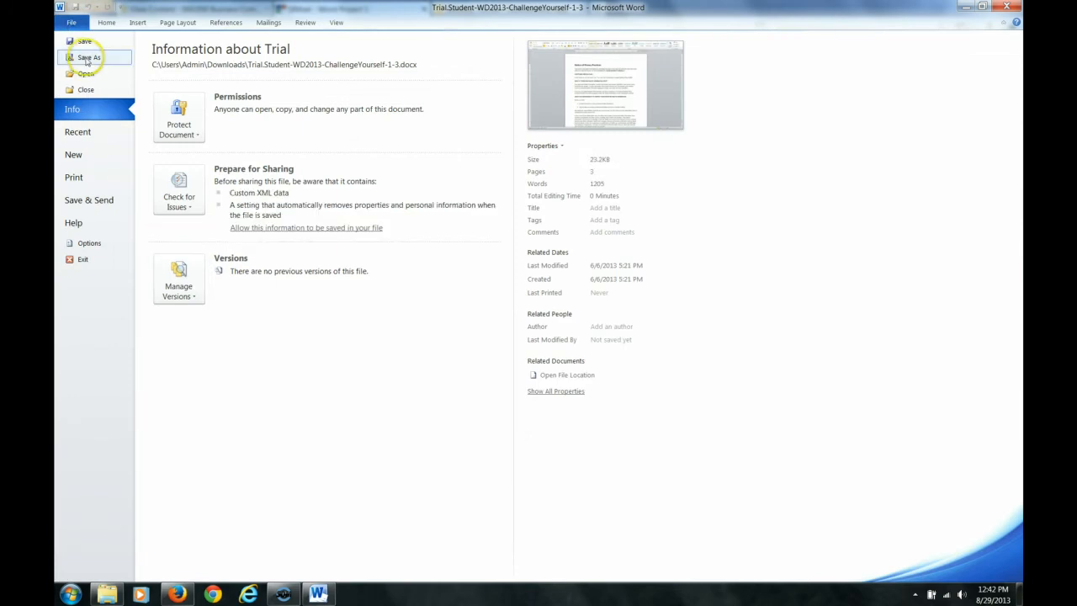
{"action": "left_click", "coordinate": [71, 22]}
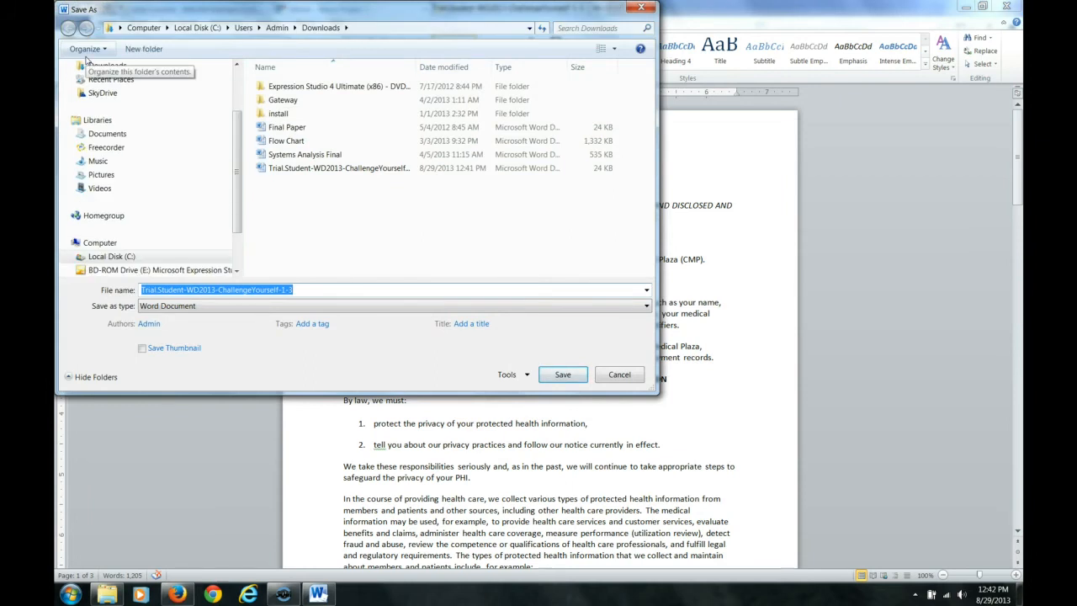
{"action": "mouse_move", "coordinate": [111, 93]}
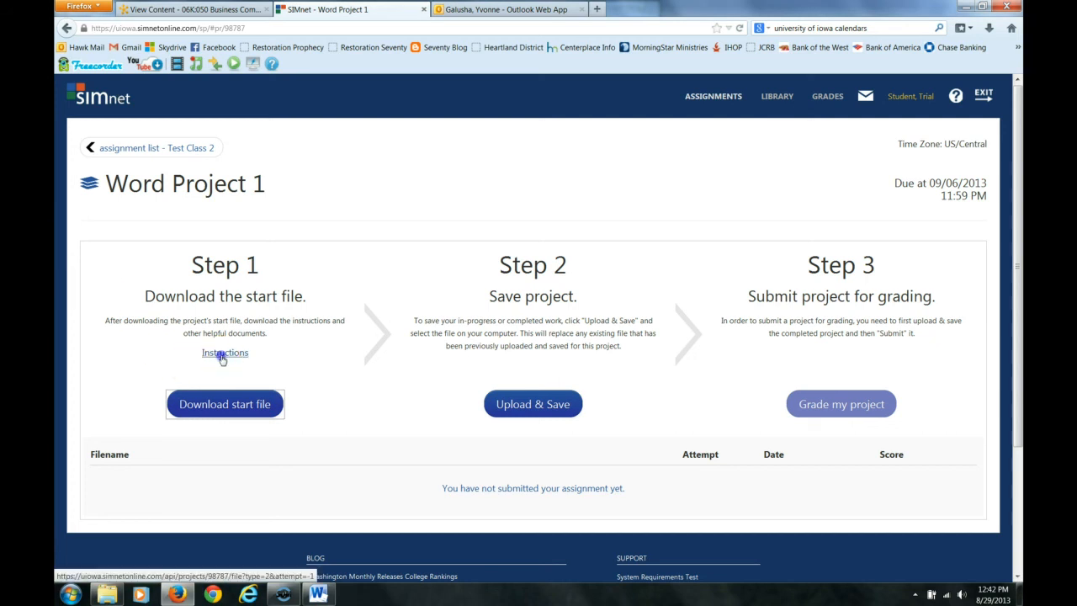
Step: Open the Word Project 1 instructions PDF directly in Adobe Reader
{"action": "left_click", "coordinate": [225, 353]}
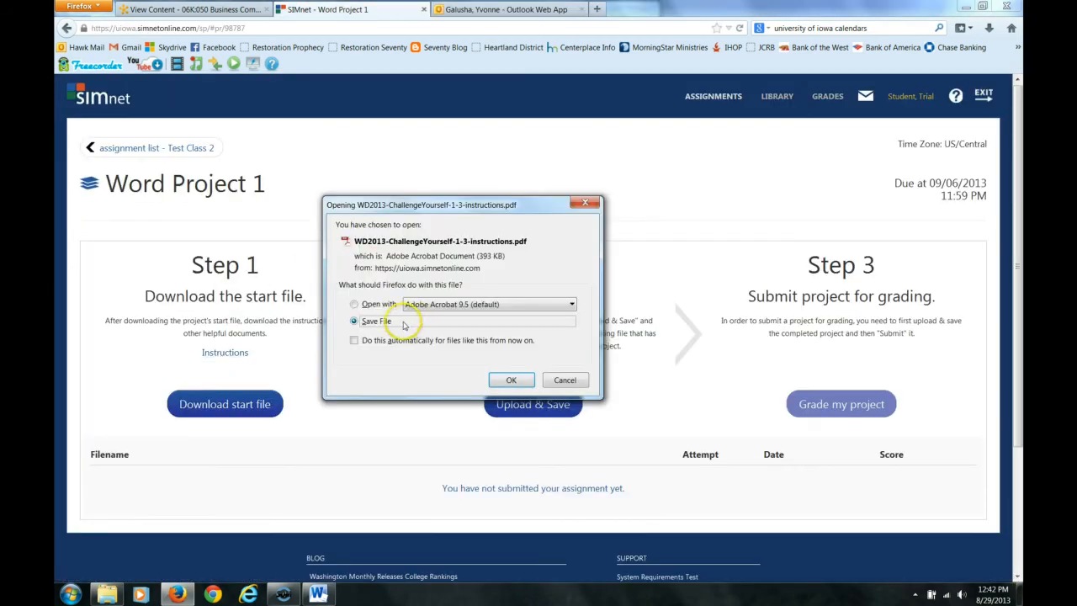
{"action": "left_click", "coordinate": [353, 303]}
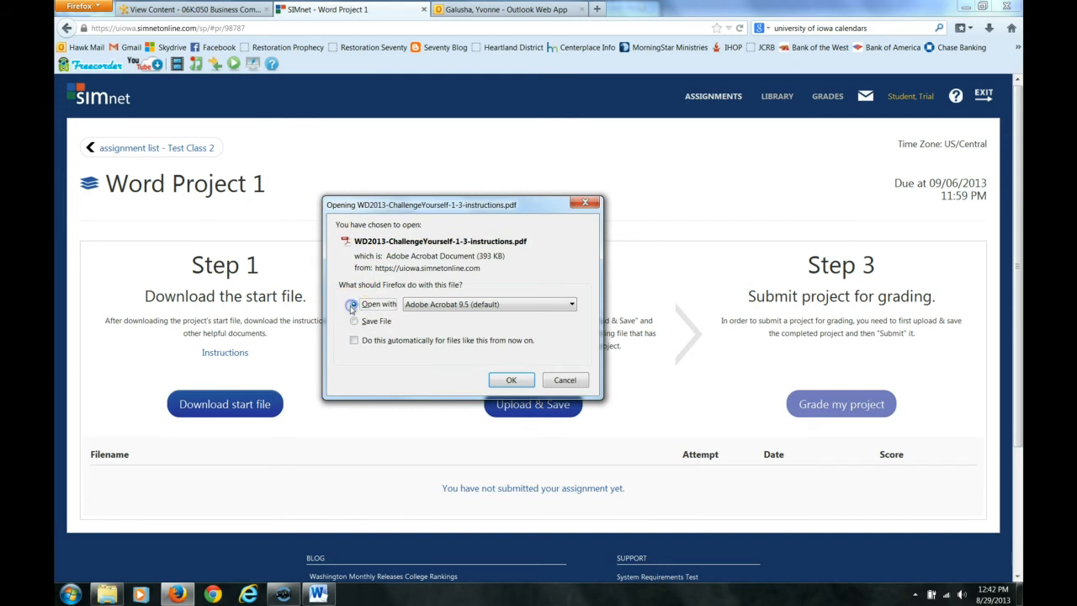
{"action": "left_click", "coordinate": [353, 303]}
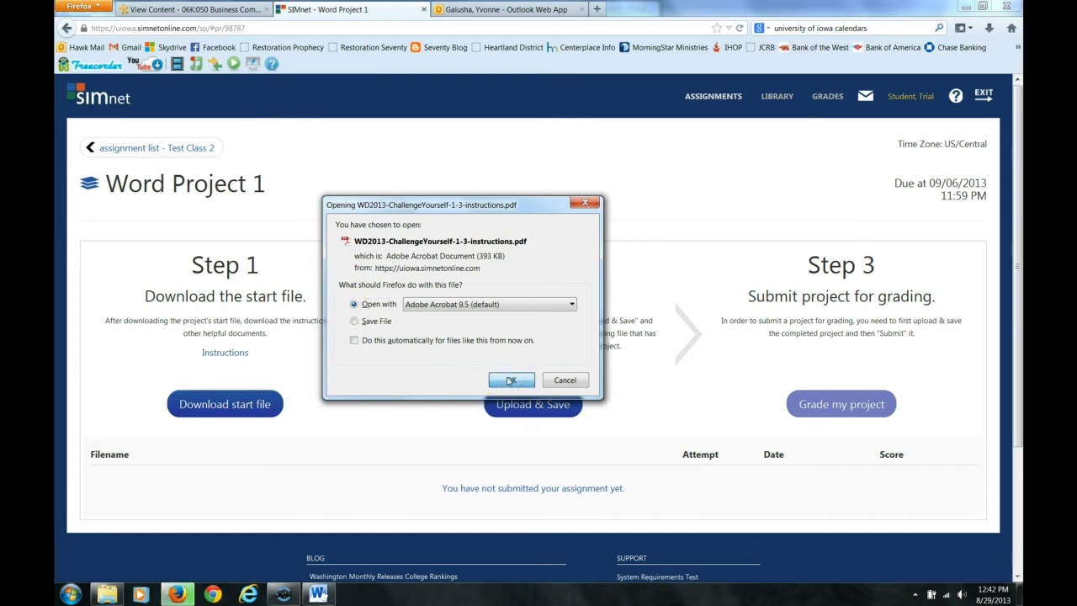
{"action": "left_click", "coordinate": [511, 380]}
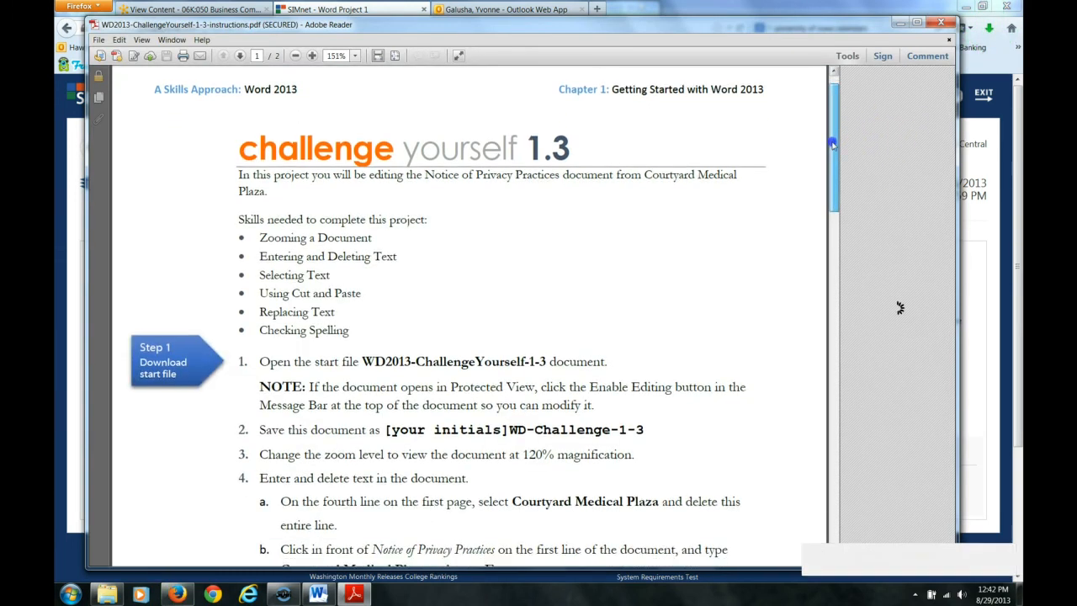
Step: Scroll the PDF to the save-under-initials step and return to Word for Save As
{"action": "scroll", "scroll_direction": "down", "scroll_amount": 3}
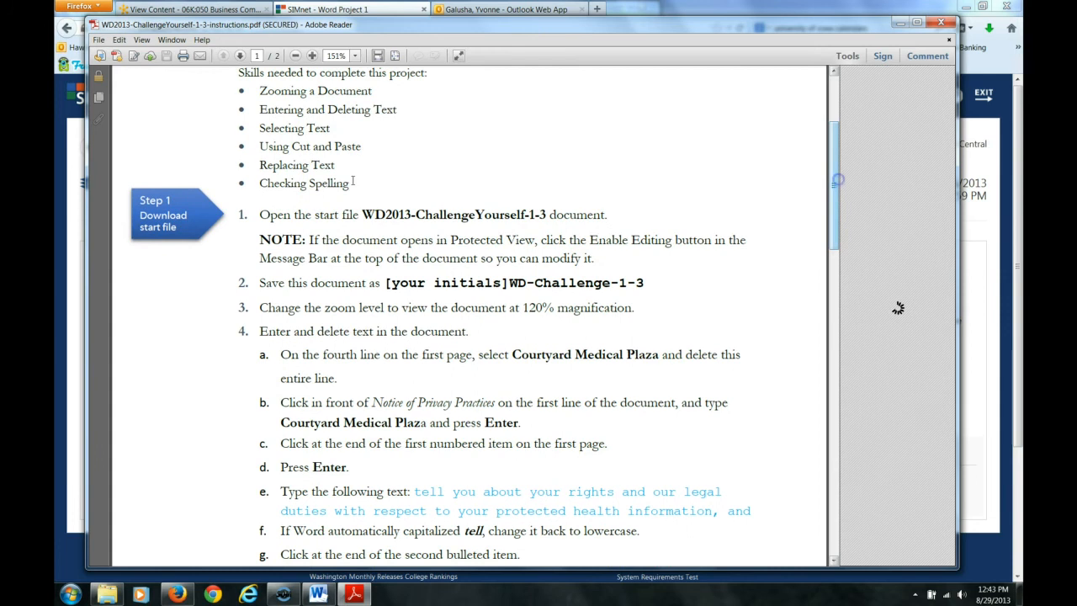
{"action": "left_click", "coordinate": [848, 55]}
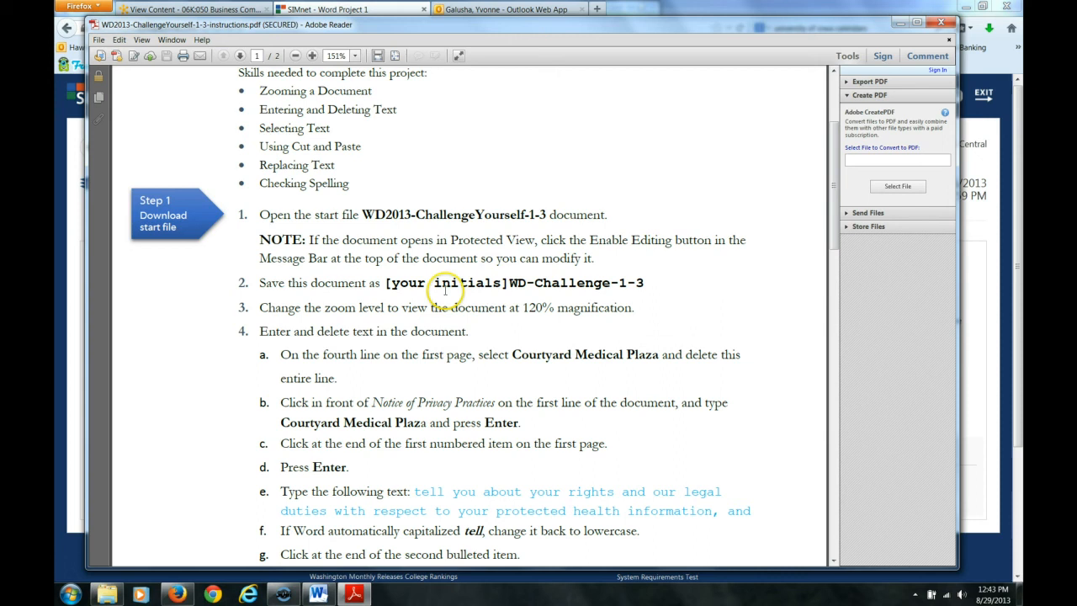
{"action": "mouse_move", "coordinate": [535, 283]}
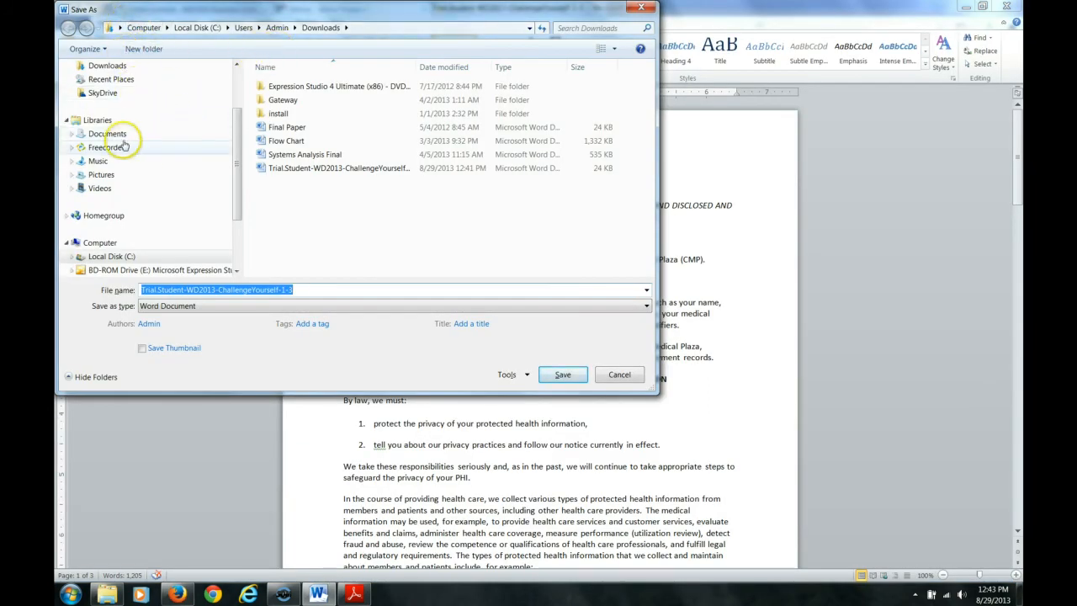
Step: Save the document to the Documents library as YGWD-Challenge-1-3
{"action": "left_click", "coordinate": [107, 134]}
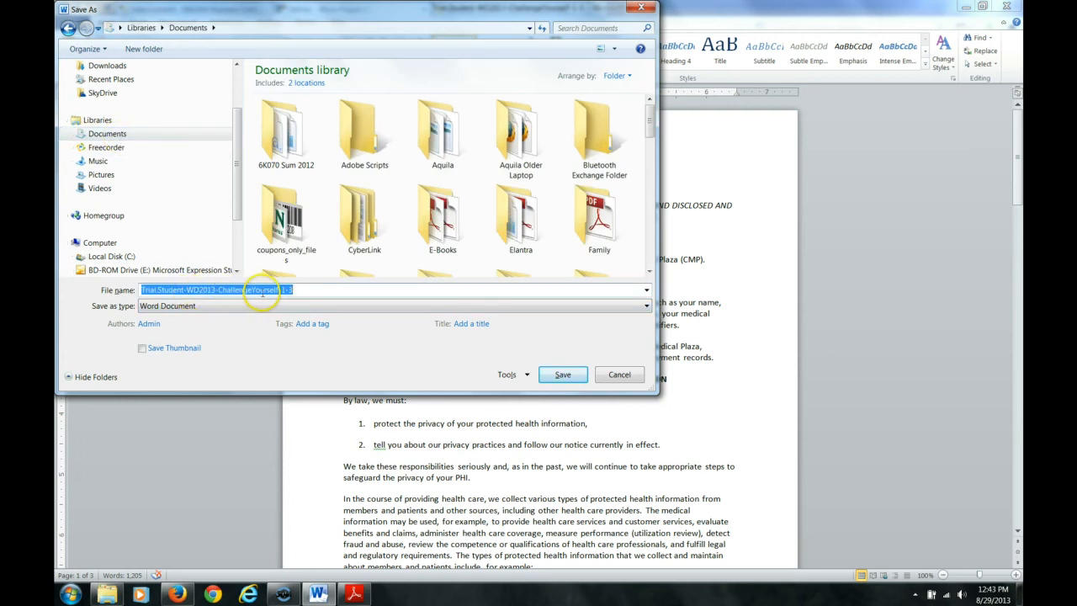
{"action": "left_click", "coordinate": [278, 289]}
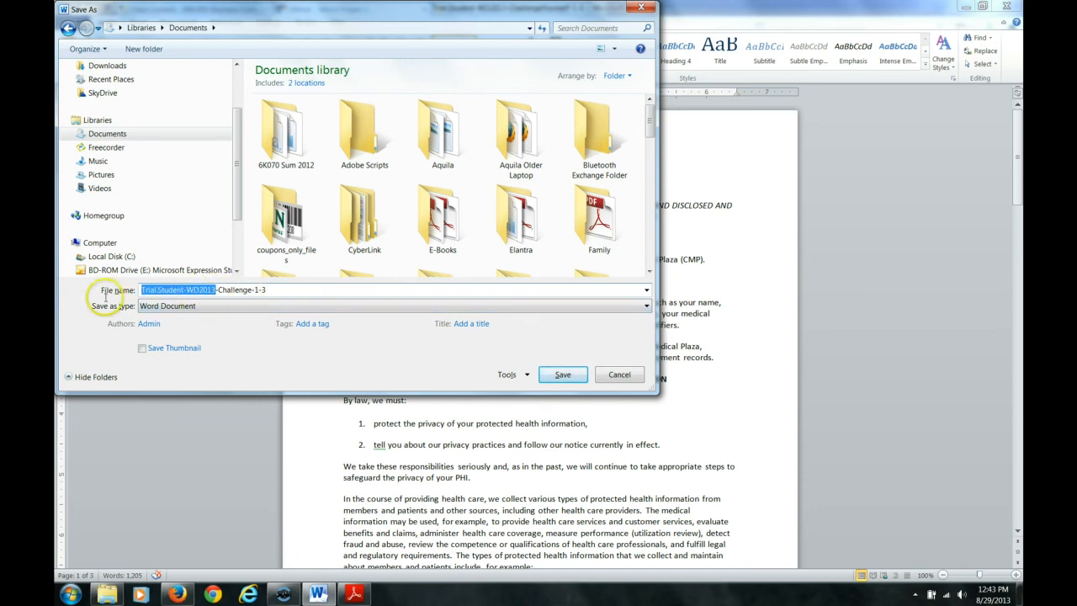
{"action": "type", "text": "YGWD-Challenge-1-3"}
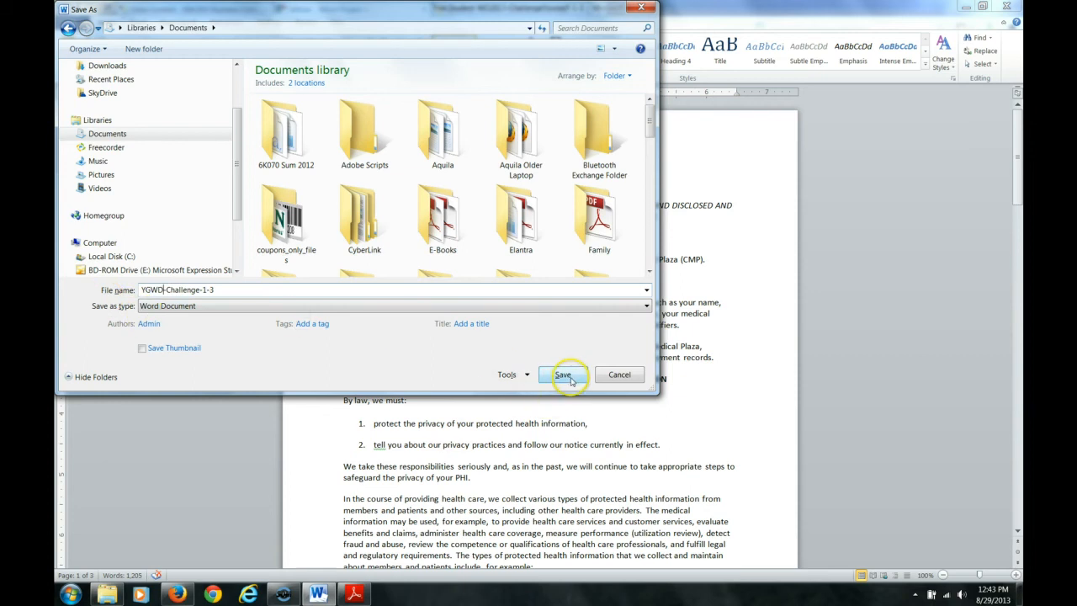
{"action": "left_click", "coordinate": [561, 373]}
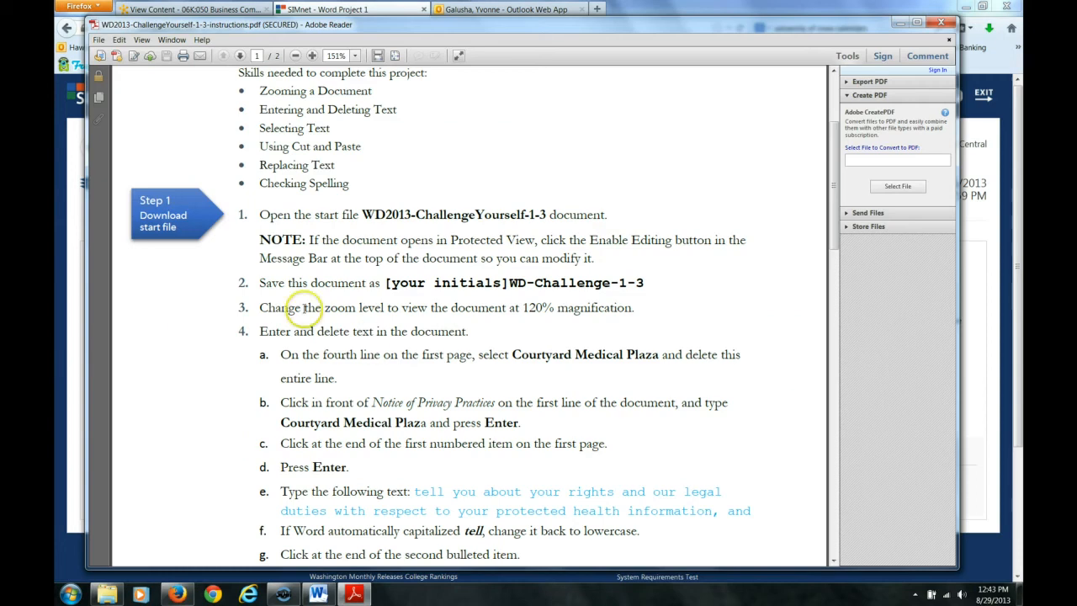
{"action": "mouse_move", "coordinate": [508, 321]}
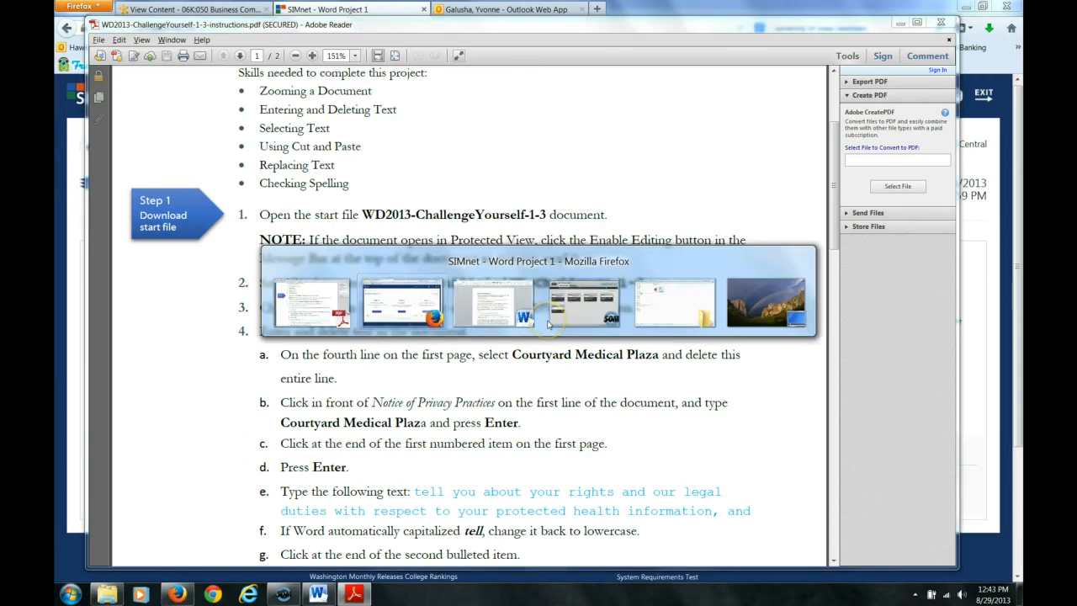
Step: Set the Word document's zoom to a custom 120% magnification
{"action": "left_click", "coordinate": [523, 301]}
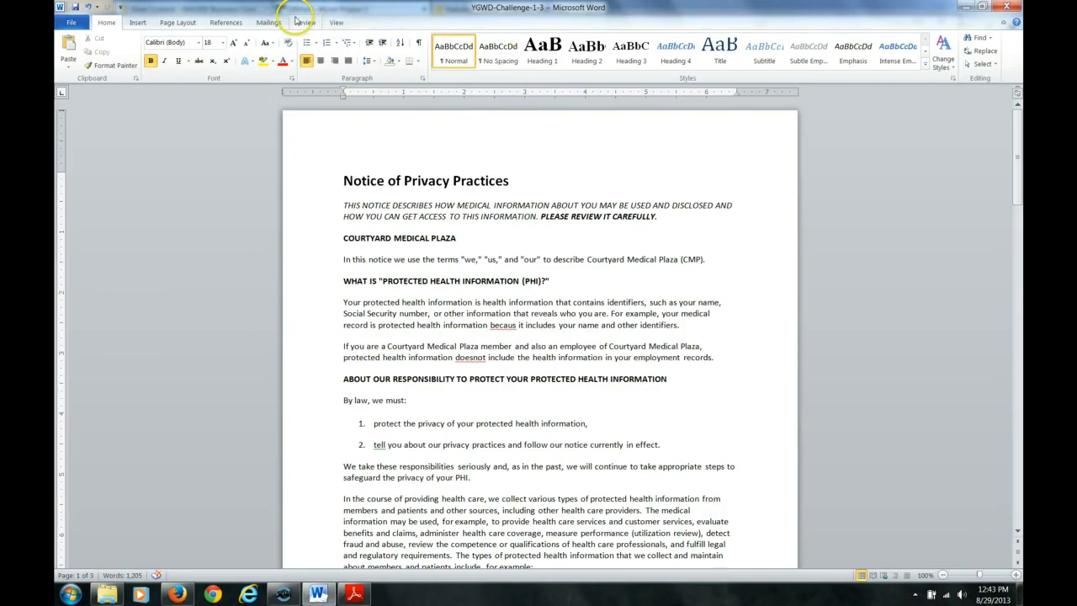
{"action": "left_click", "coordinate": [336, 22]}
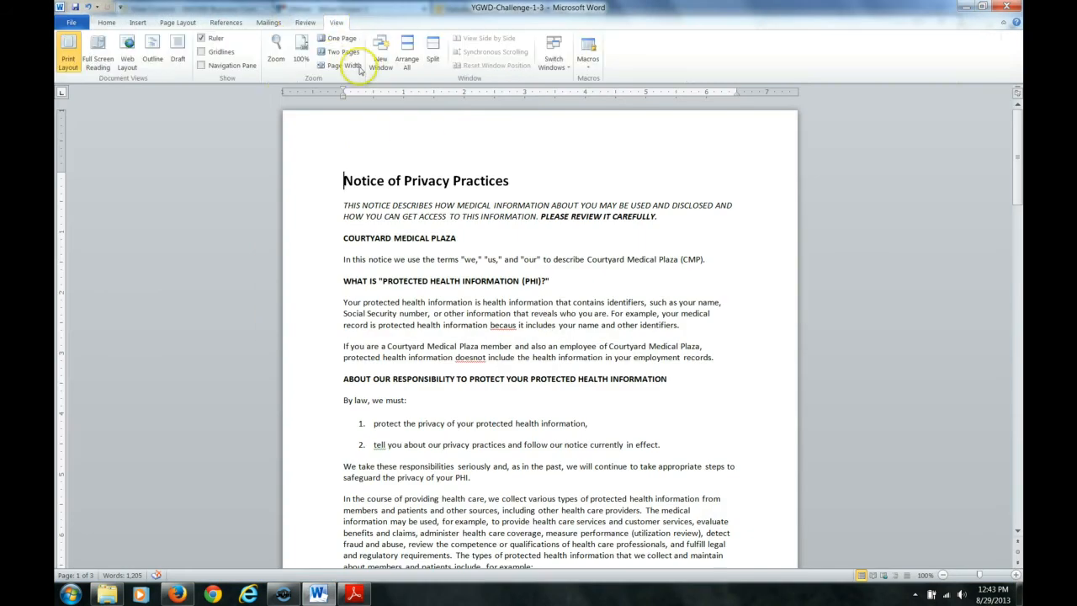
{"action": "left_click", "coordinate": [276, 51]}
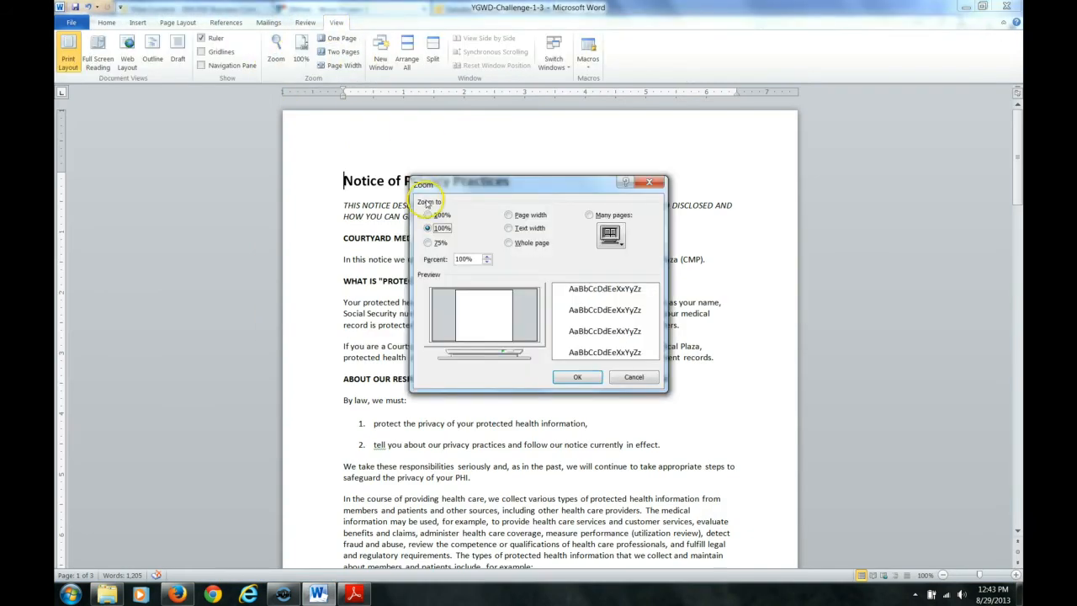
{"action": "left_click", "coordinate": [488, 255]}
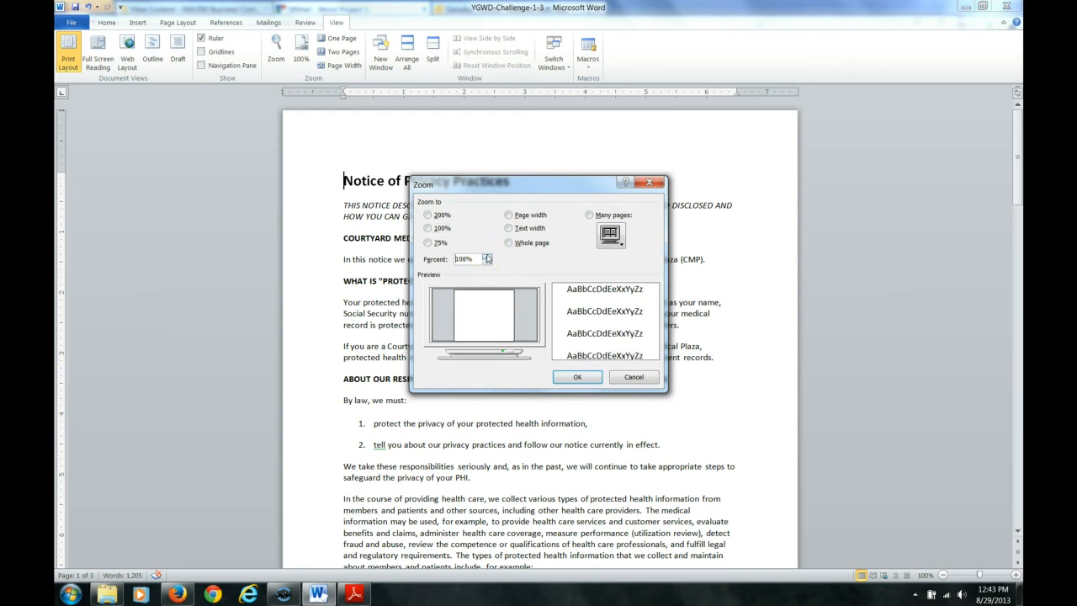
{"action": "left_click", "coordinate": [488, 256]}
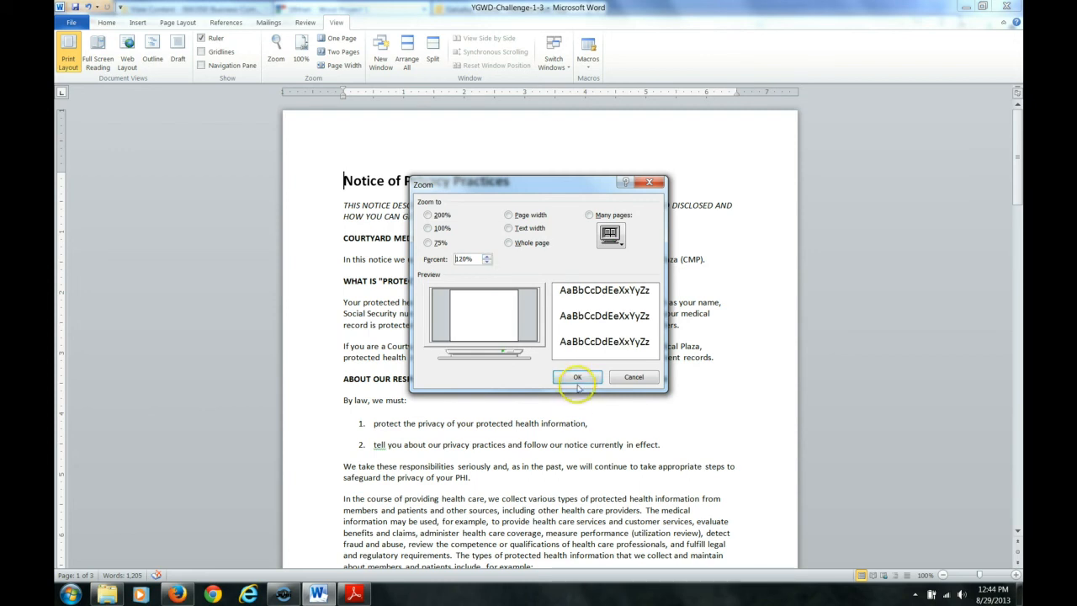
{"action": "left_click", "coordinate": [577, 377]}
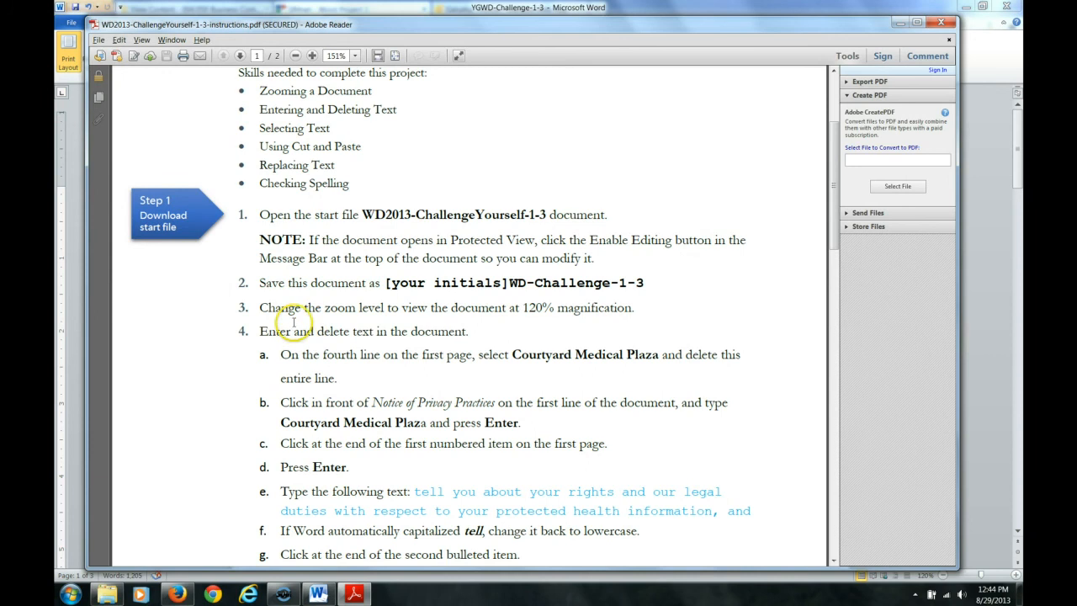
{"action": "mouse_move", "coordinate": [383, 333]}
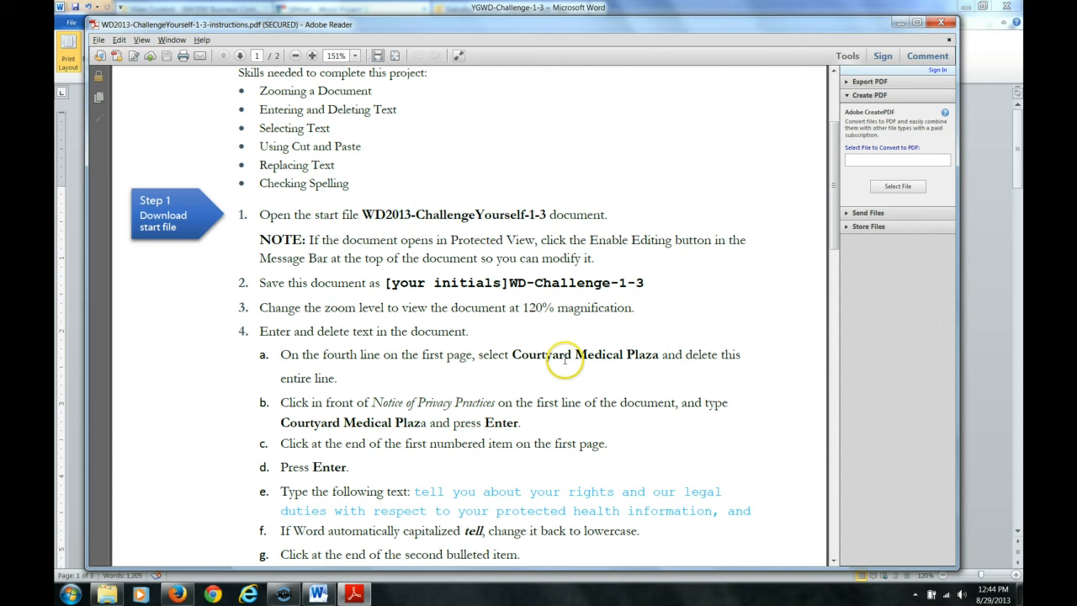
{"action": "mouse_move", "coordinate": [384, 352]}
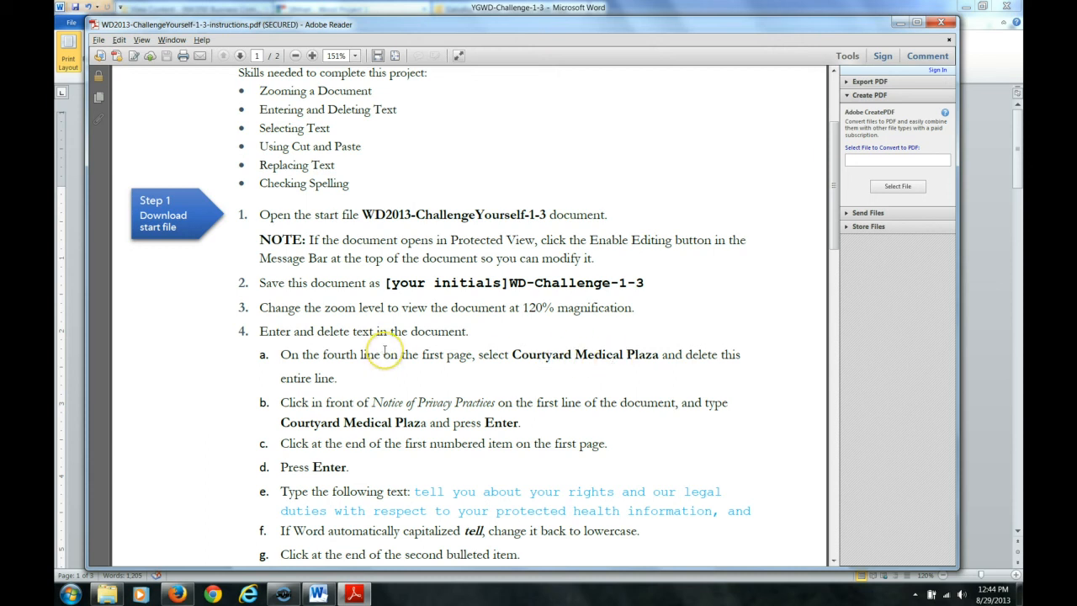
{"action": "mouse_move", "coordinate": [383, 348]}
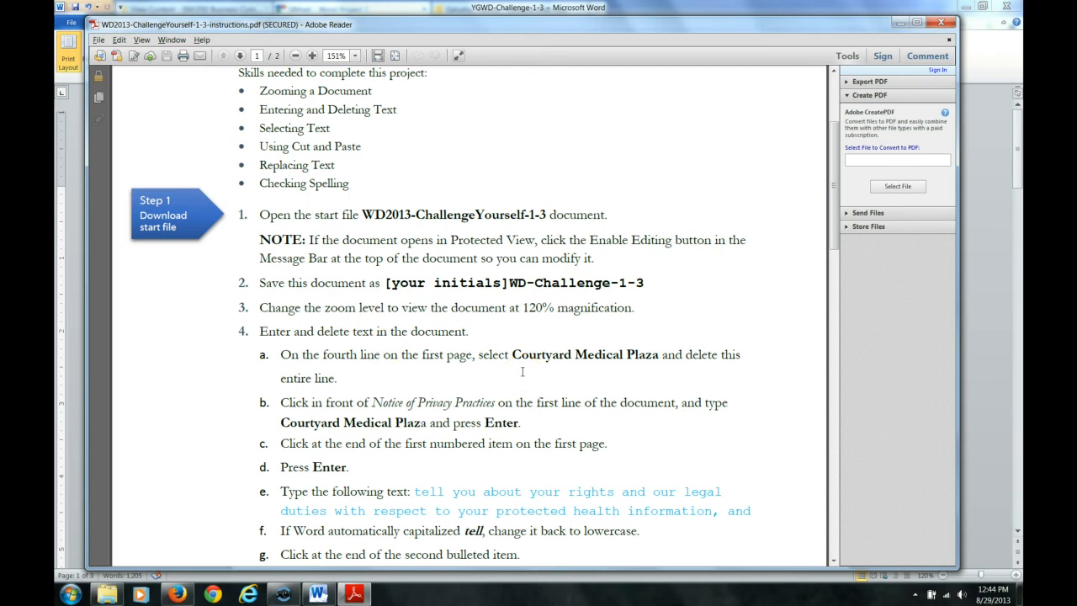
{"action": "left_click", "coordinate": [316, 594]}
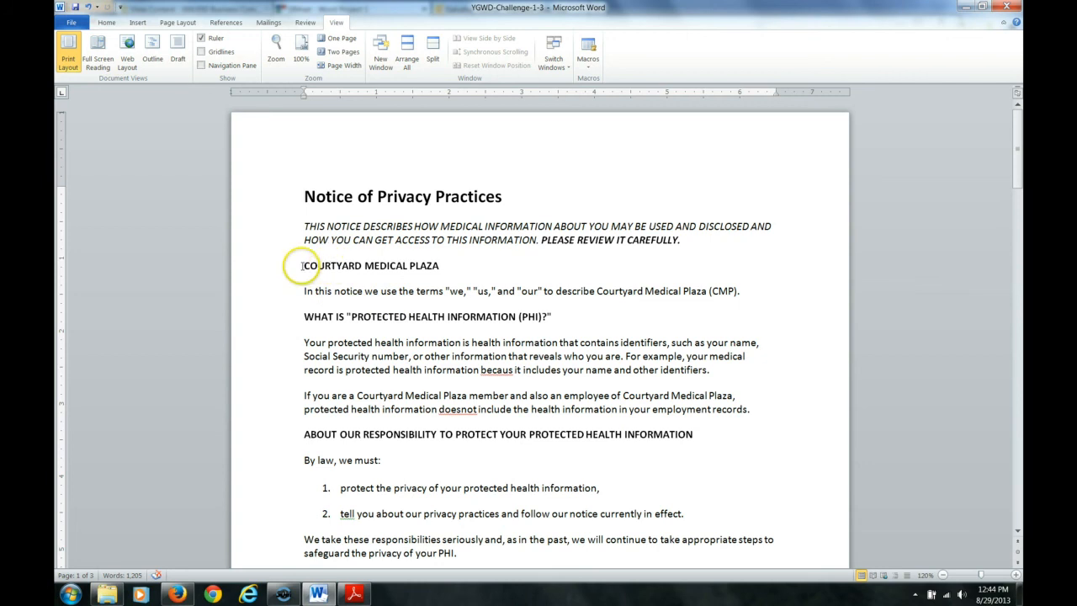
{"action": "left_click_drag", "start_coordinate": [304, 266], "coordinate": [439, 265]}
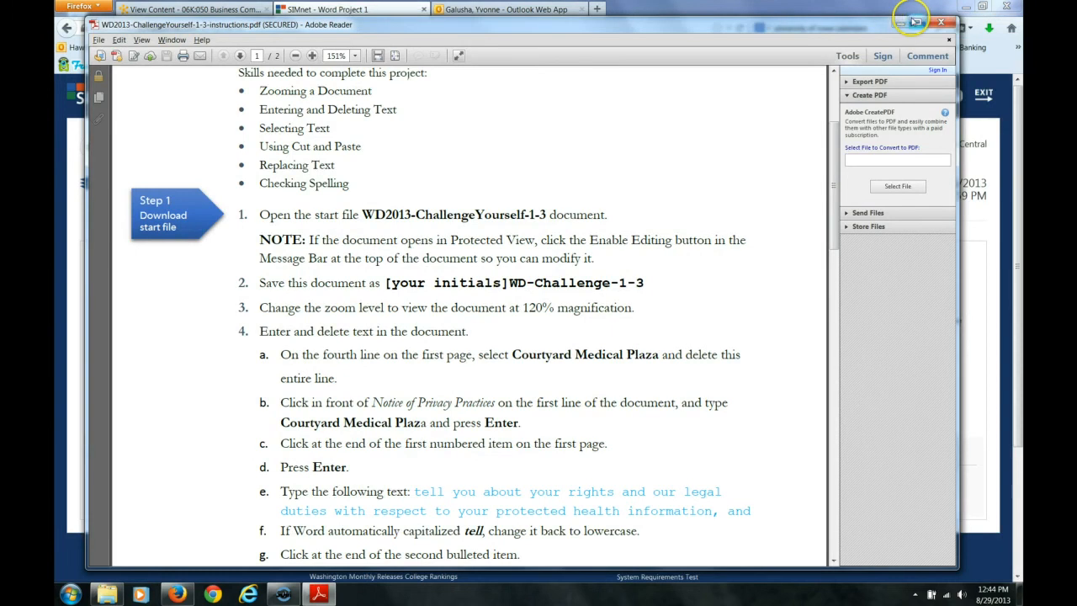
Step: Return to SIMnet and start Upload & Save, browsing to My Documents
{"action": "left_click", "coordinate": [939, 23]}
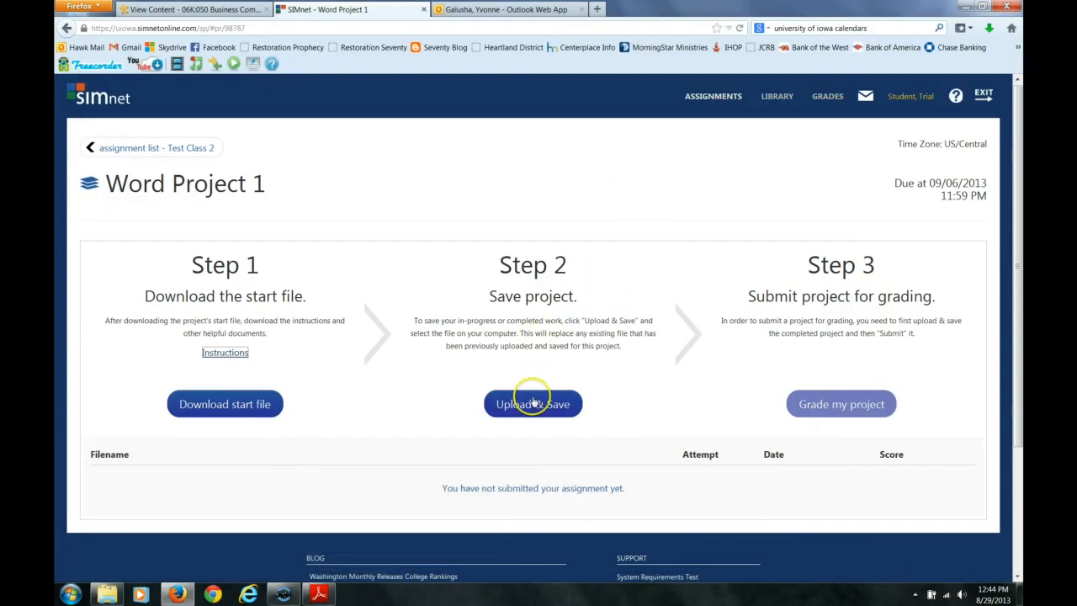
{"action": "left_click", "coordinate": [531, 404]}
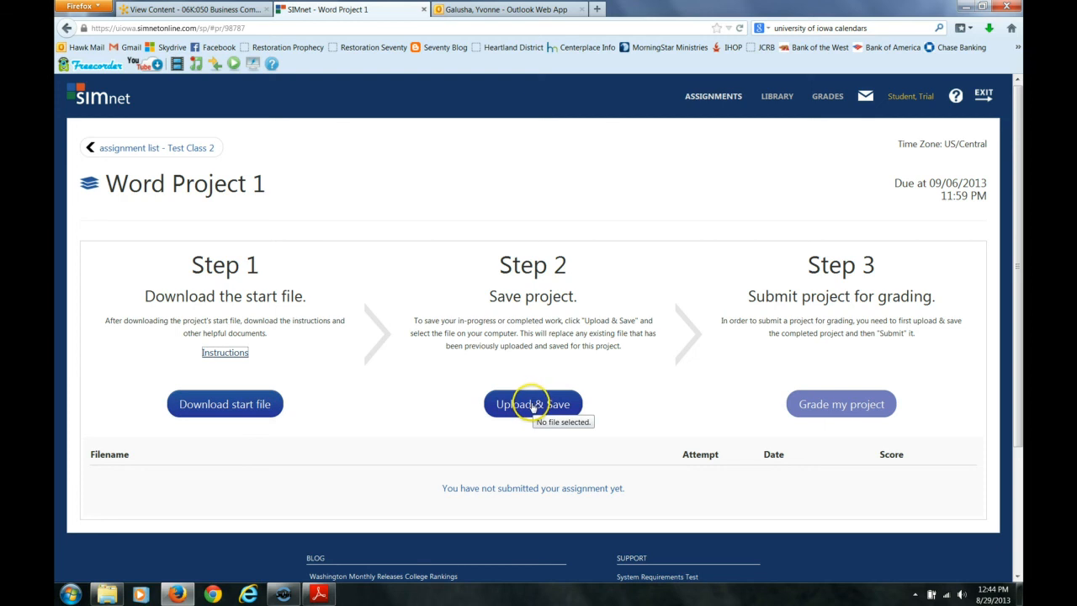
{"action": "left_click", "coordinate": [532, 403]}
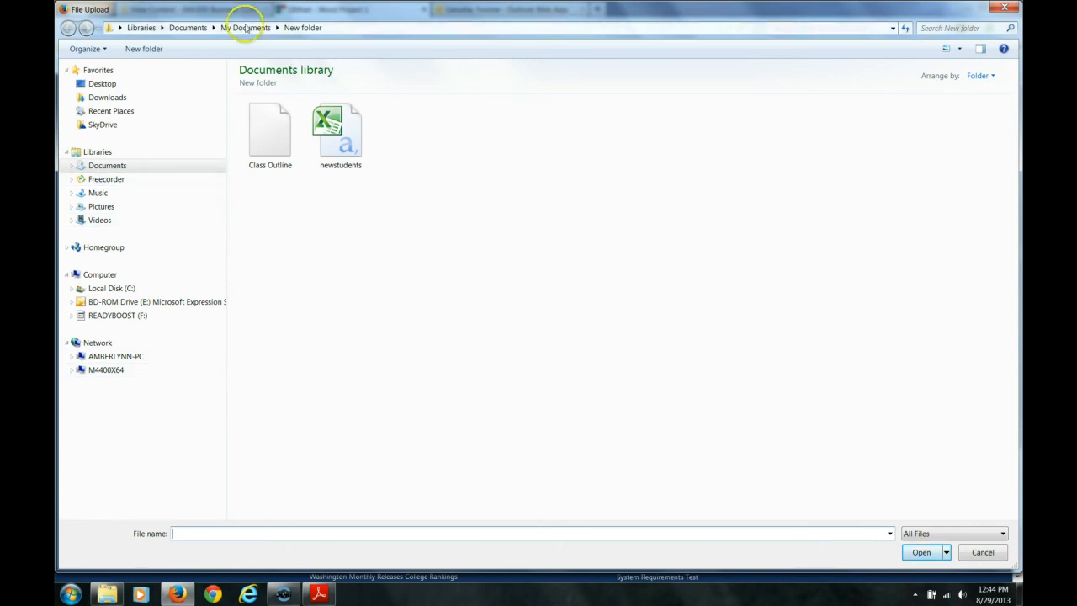
{"action": "left_click", "coordinate": [245, 27]}
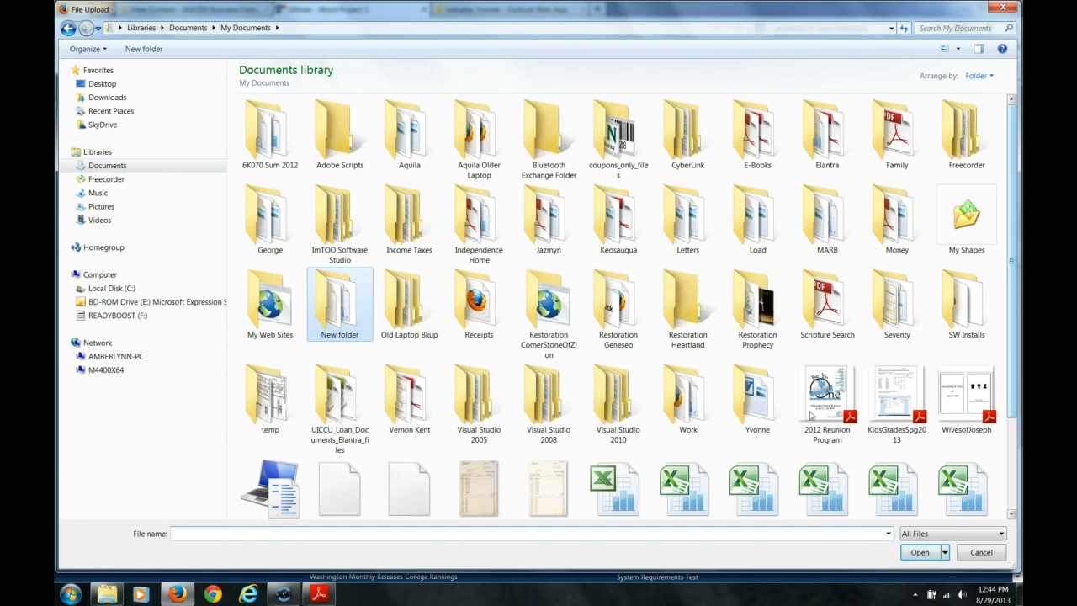
Step: Pick YGWD-Challenge-1-3.docx from suggestions and upload it as attempt 1
{"action": "type", "text": "YG"}
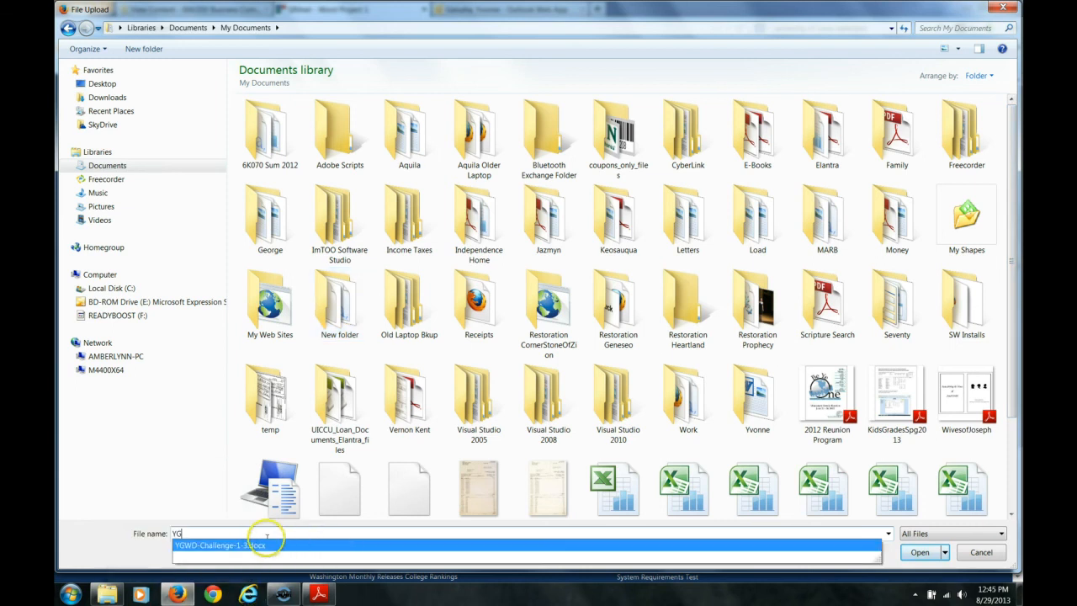
{"action": "left_click", "coordinate": [219, 545]}
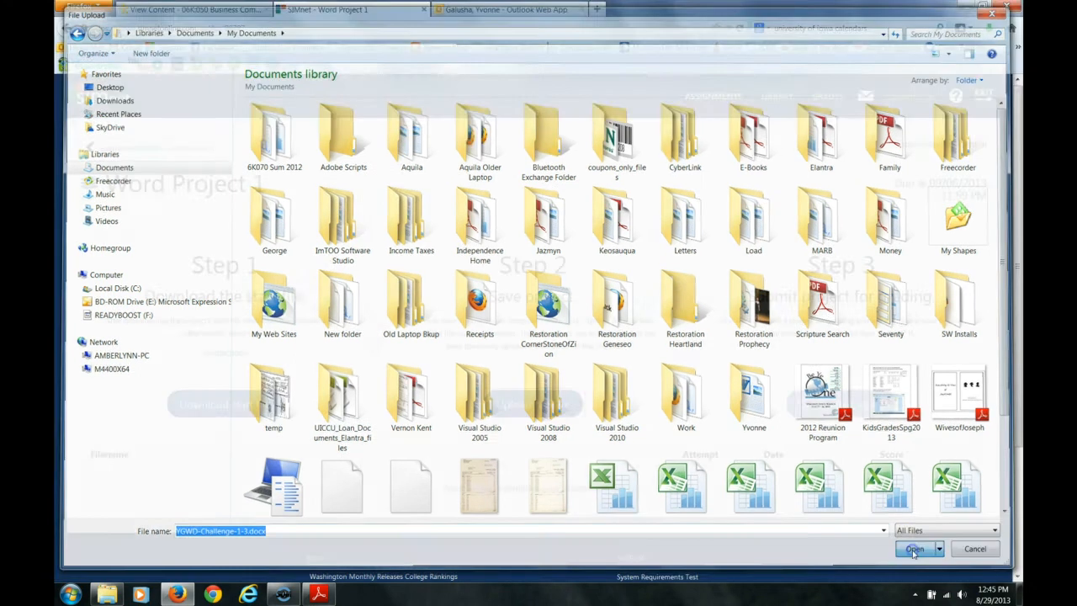
{"action": "left_click", "coordinate": [915, 548]}
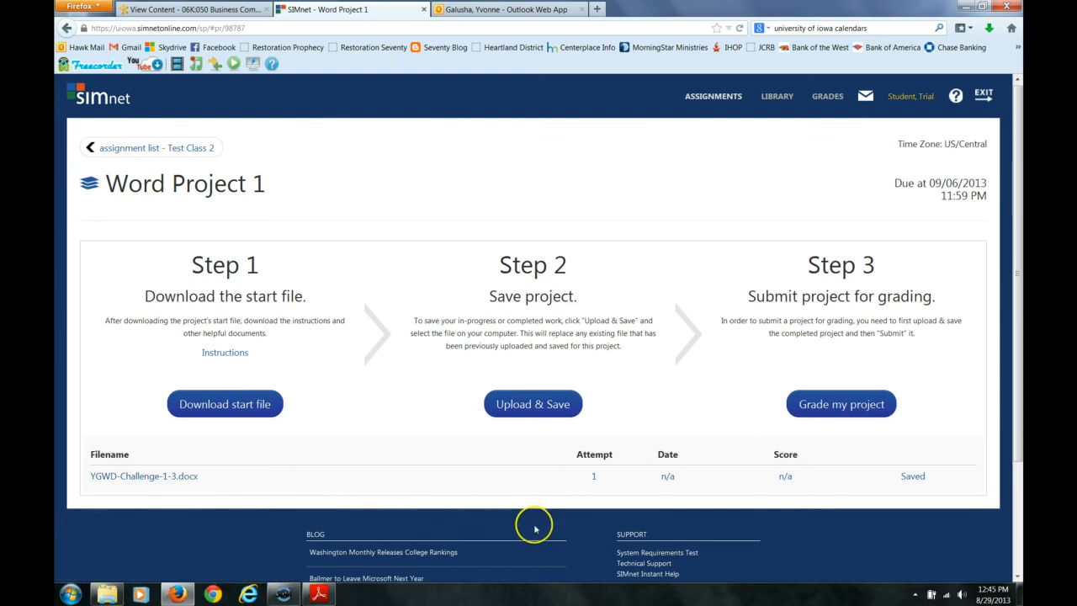
Step: Grade Word Project 1 and scroll the results report showing 11% (1/9)
{"action": "left_click", "coordinate": [841, 404]}
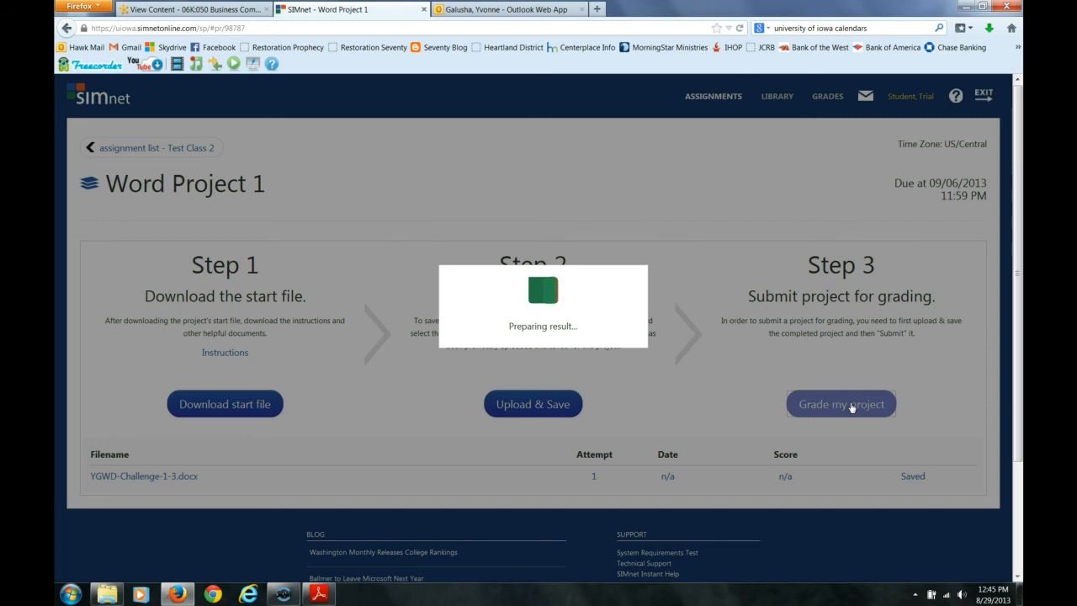
{"action": "left_click", "coordinate": [840, 404]}
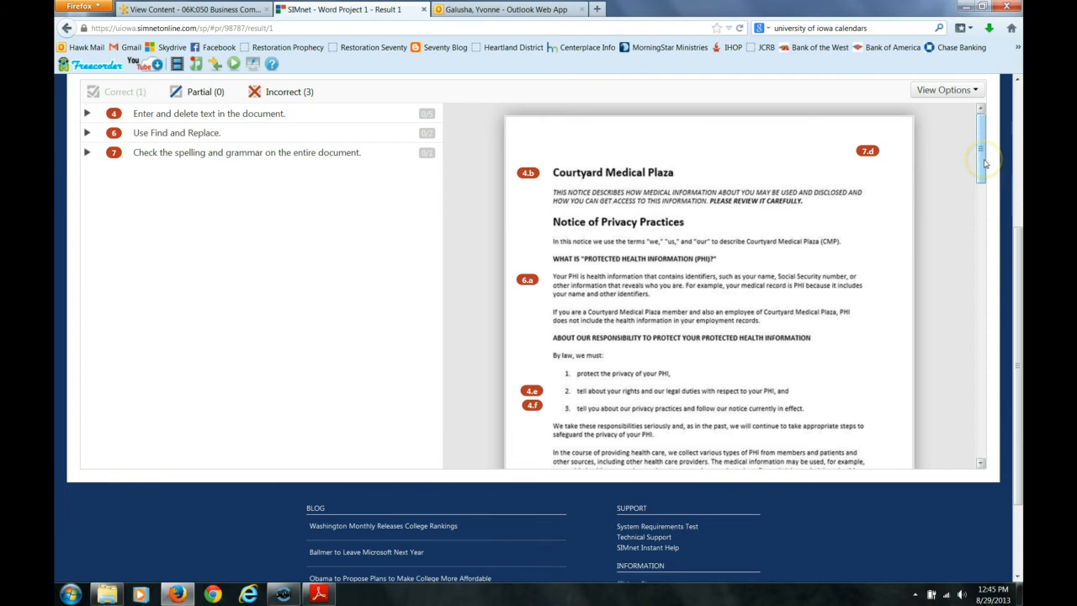
{"action": "left_click_drag", "start_coordinate": [982, 165], "coordinate": [999, 266]}
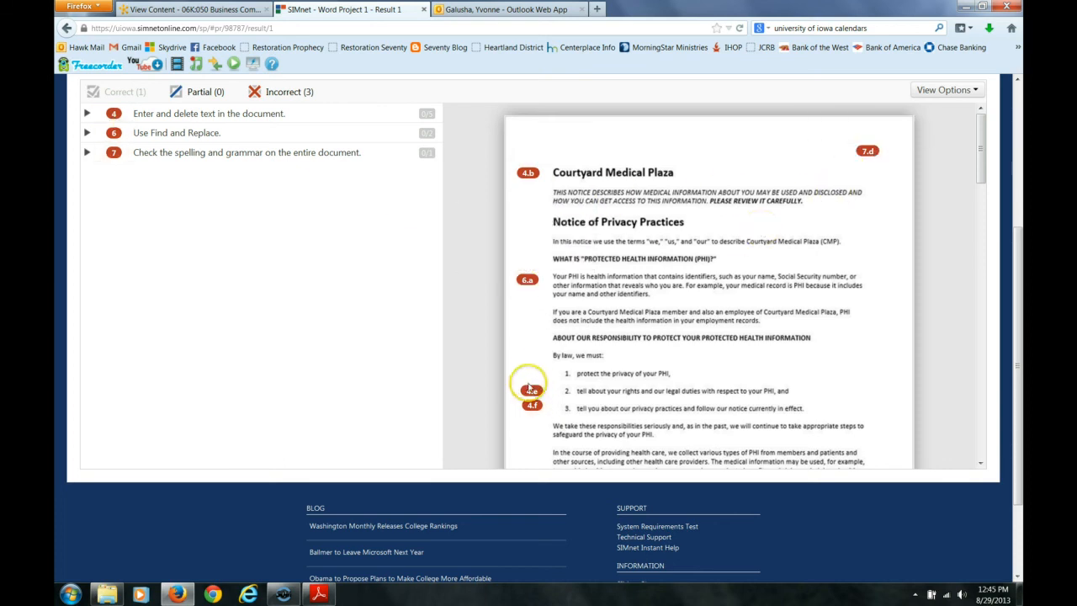
{"action": "mouse_move", "coordinate": [532, 404]}
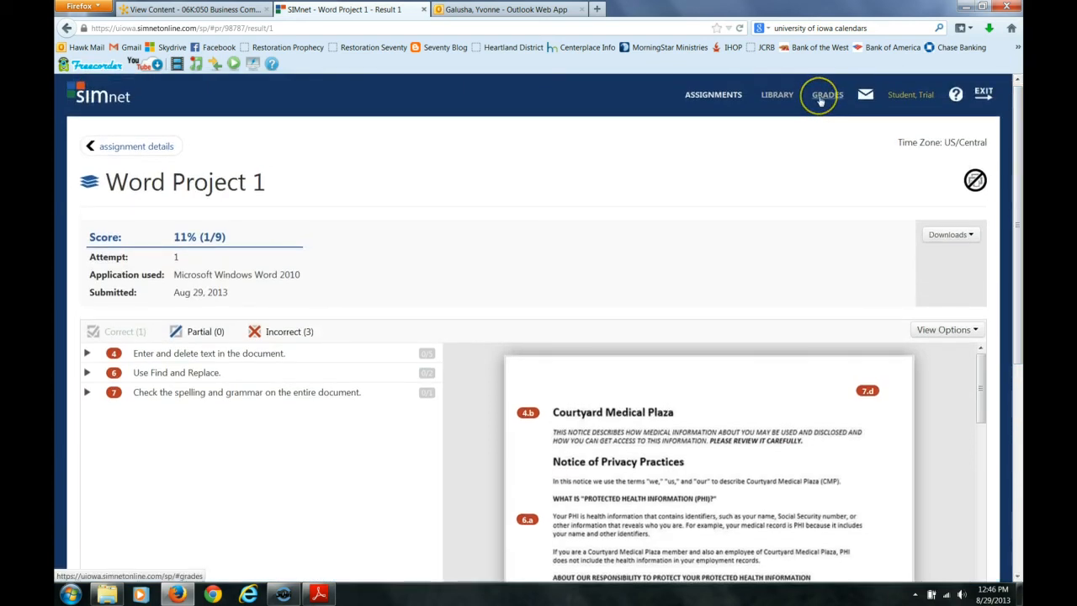
Step: Check the Test Class 2 gradebook listing Word Project 1 at 11%, then return to ICON
{"action": "left_click", "coordinate": [827, 94]}
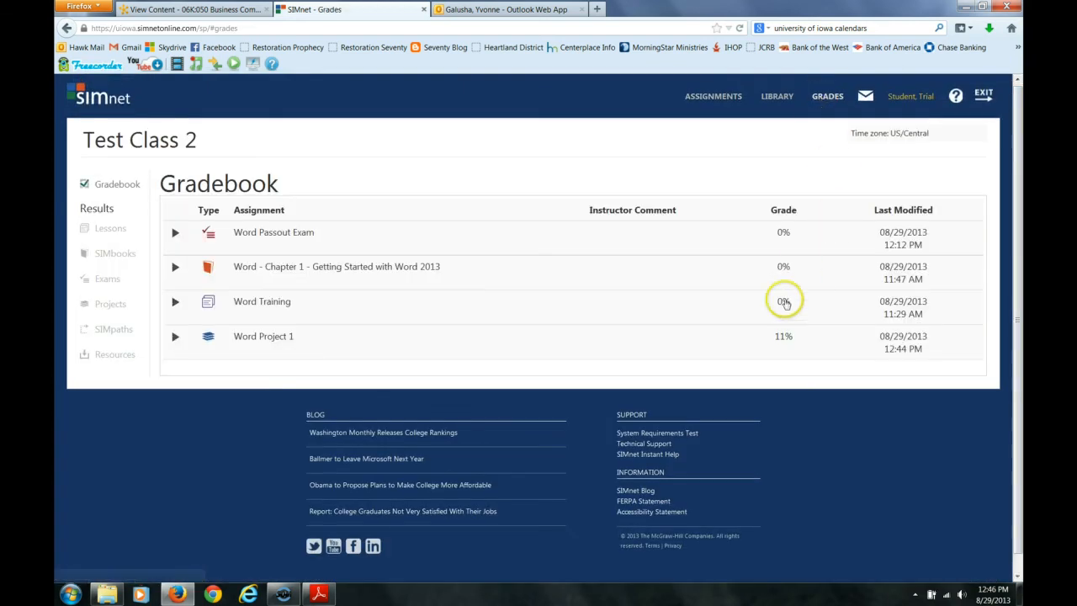
{"action": "mouse_move", "coordinate": [757, 347]}
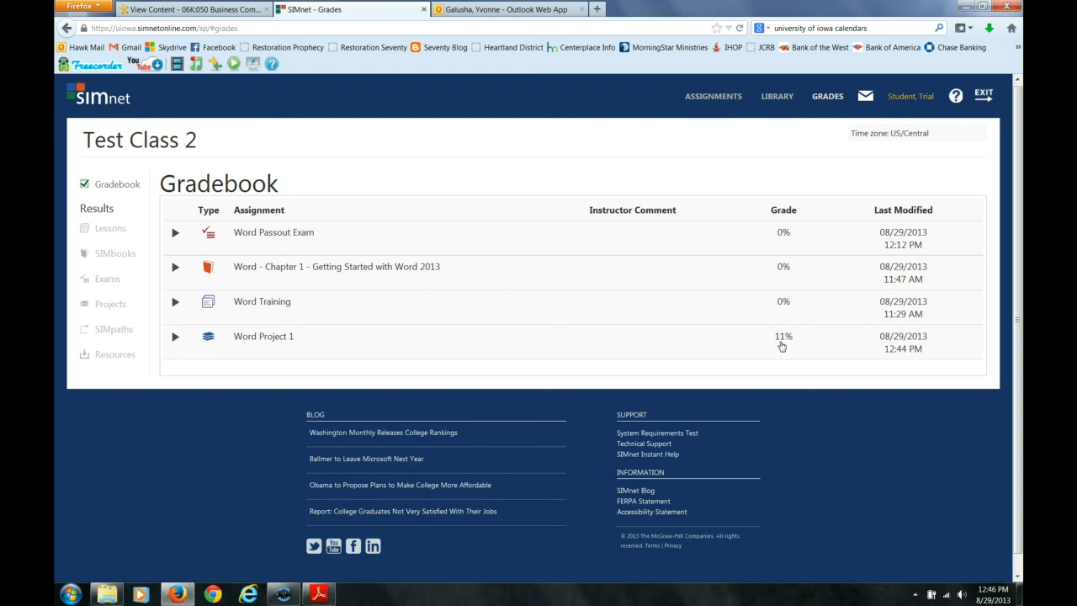
{"action": "mouse_move", "coordinate": [780, 345]}
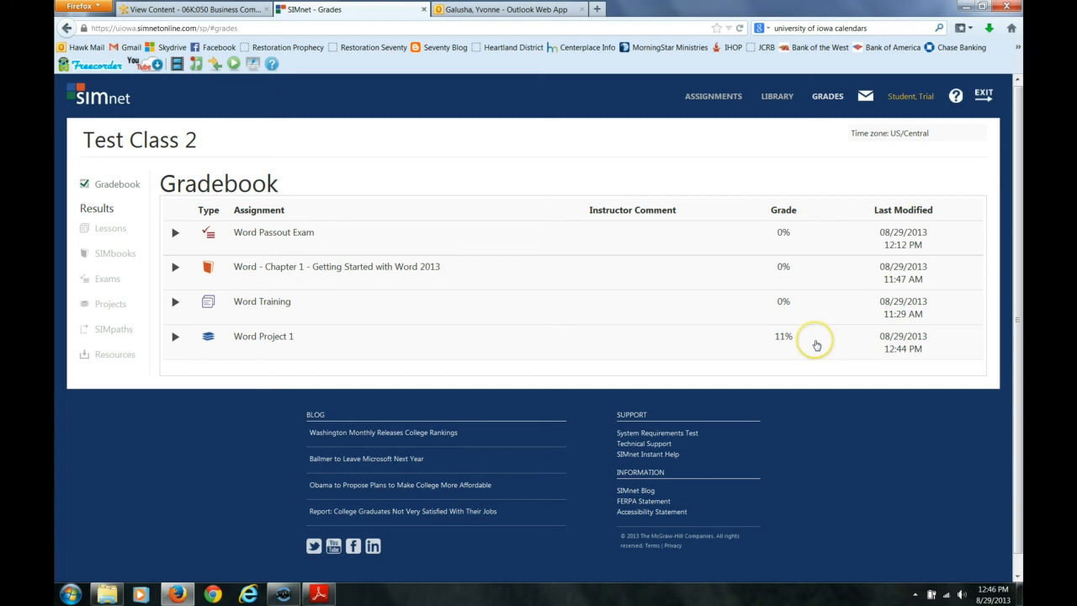
{"action": "mouse_move", "coordinate": [783, 345]}
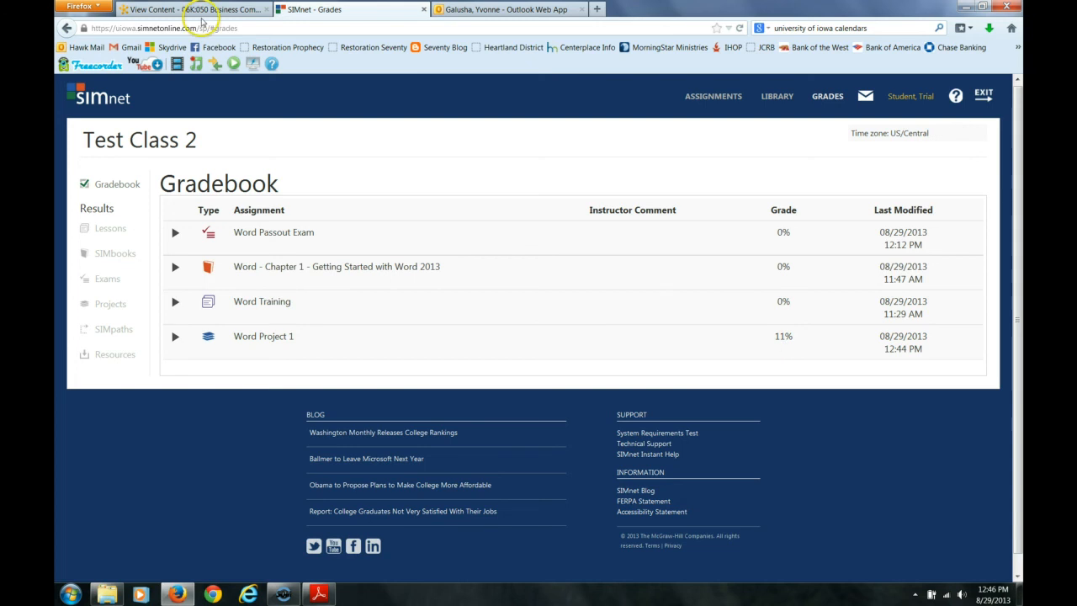
{"action": "left_click", "coordinate": [193, 10]}
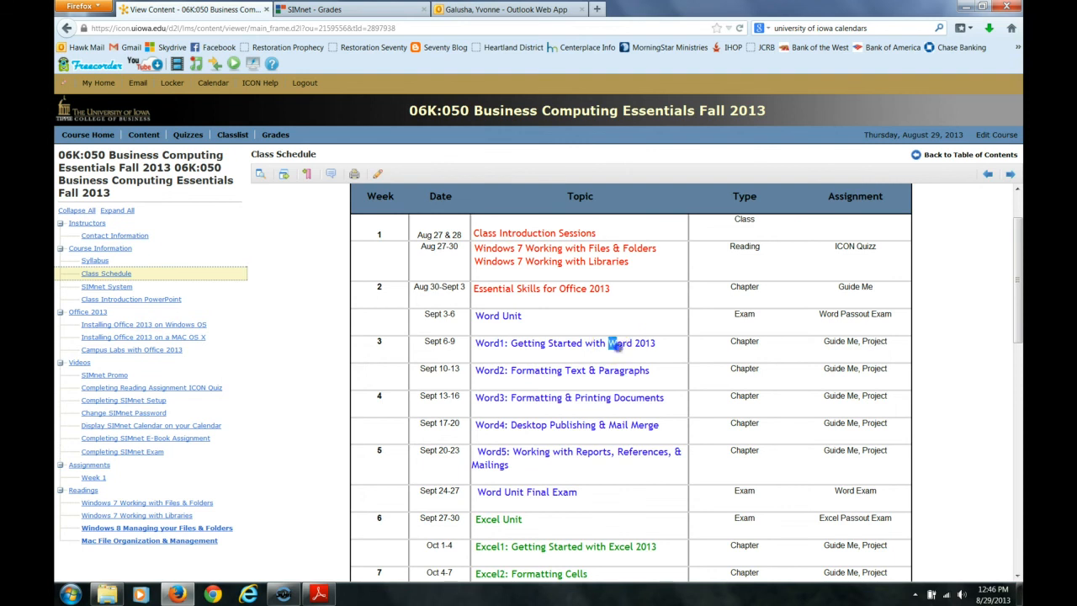
Step: Highlight Word 2013 in week 3 and open the Campus Labs with Office 2013 topic
{"action": "double_click", "coordinate": [631, 344]}
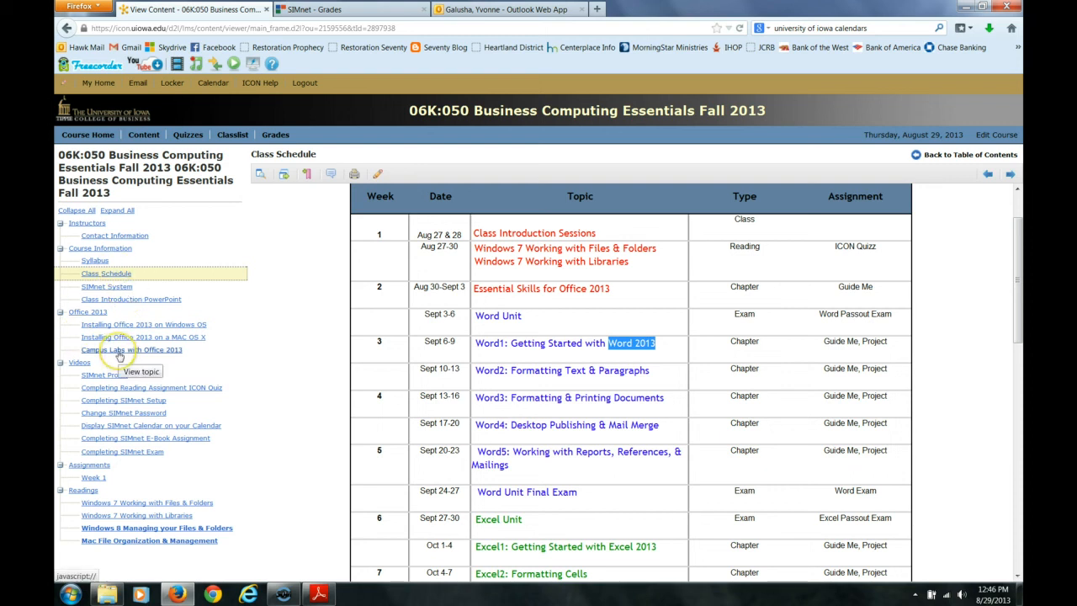
{"action": "left_click", "coordinate": [131, 348]}
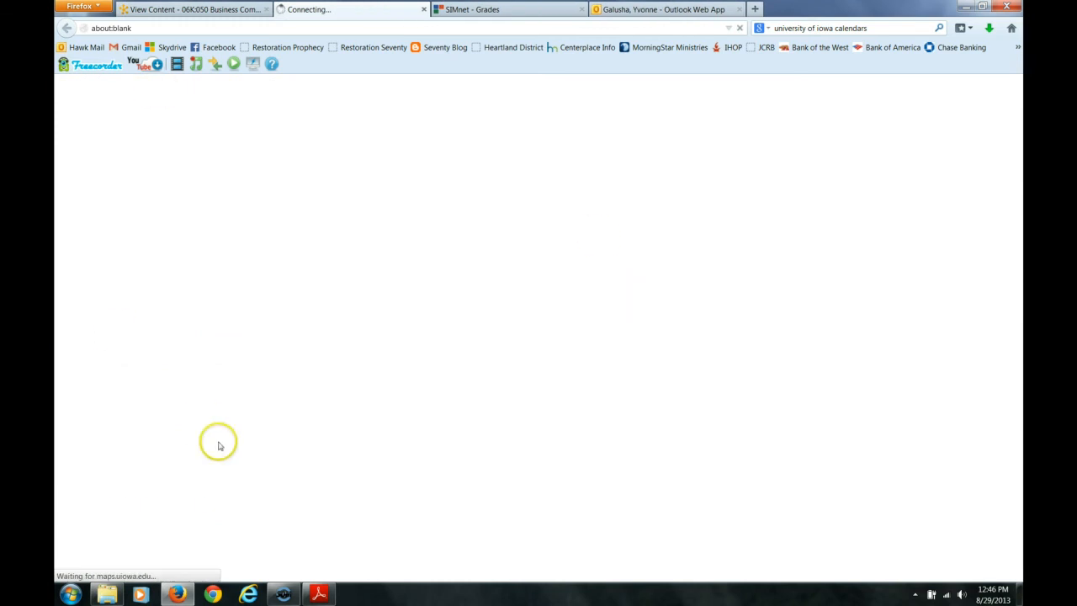
{"action": "mouse_move", "coordinate": [219, 444]}
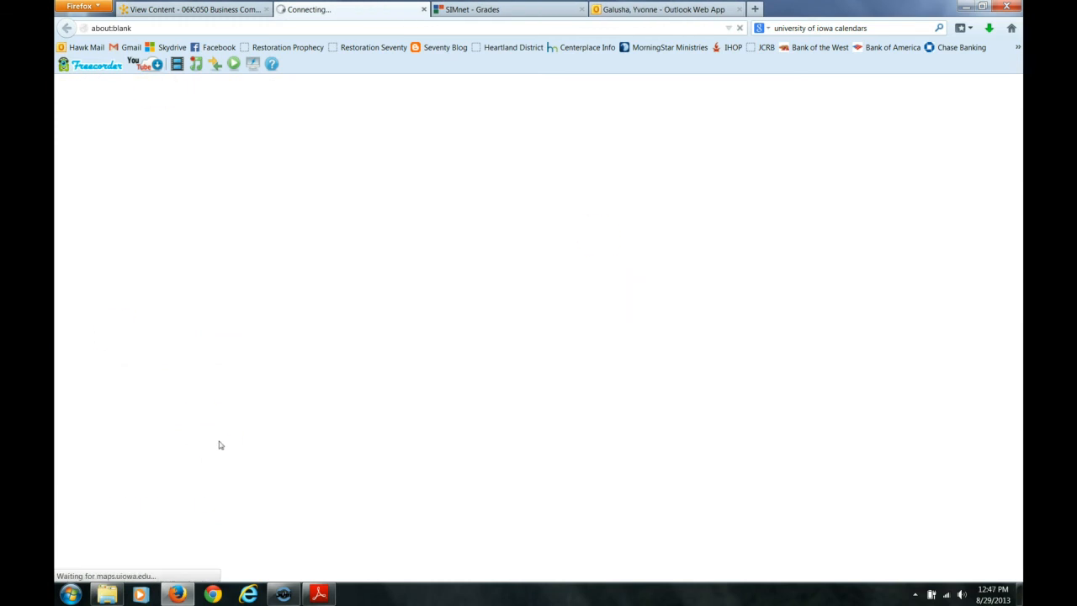
{"action": "left_click", "coordinate": [131, 348]}
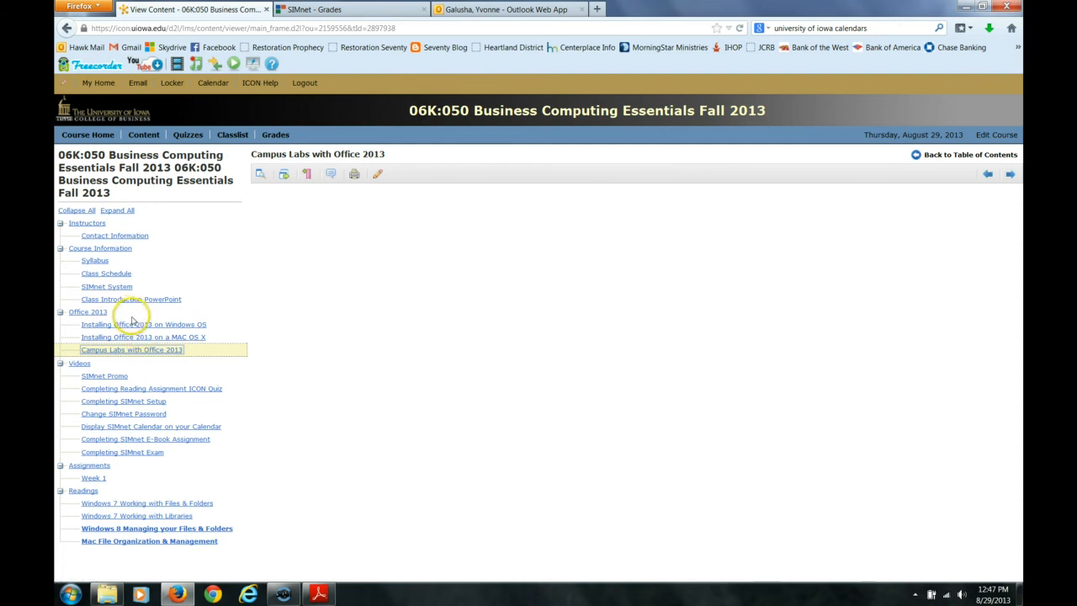
{"action": "mouse_move", "coordinate": [117, 293]}
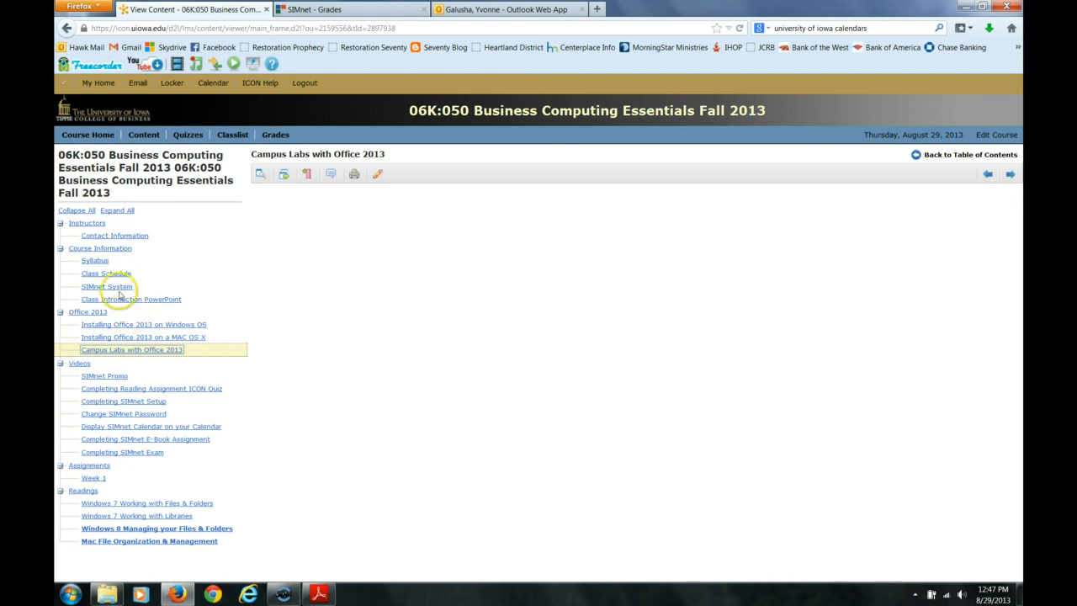
Step: Show the Class Schedule and highlight 'Project' in week 3's assignments
{"action": "left_click", "coordinate": [104, 272]}
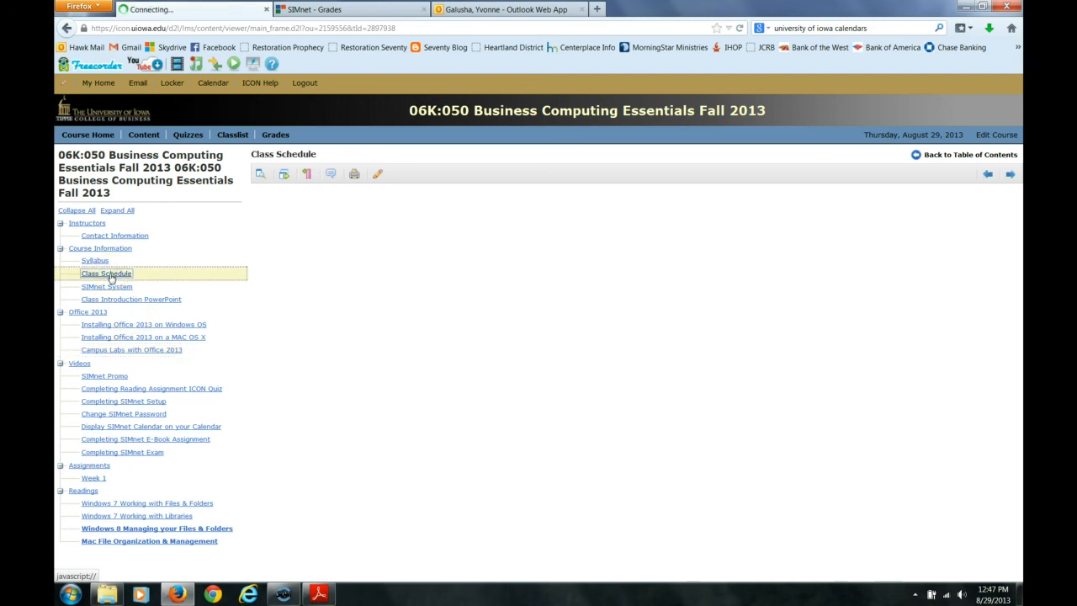
{"action": "left_click", "coordinate": [106, 273]}
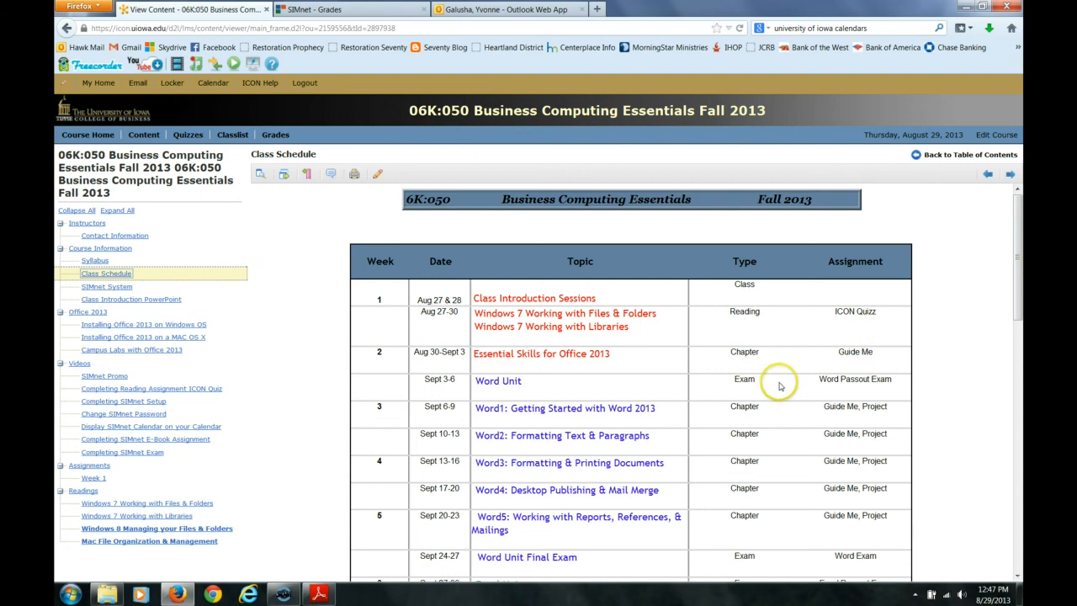
{"action": "mouse_move", "coordinate": [838, 372]}
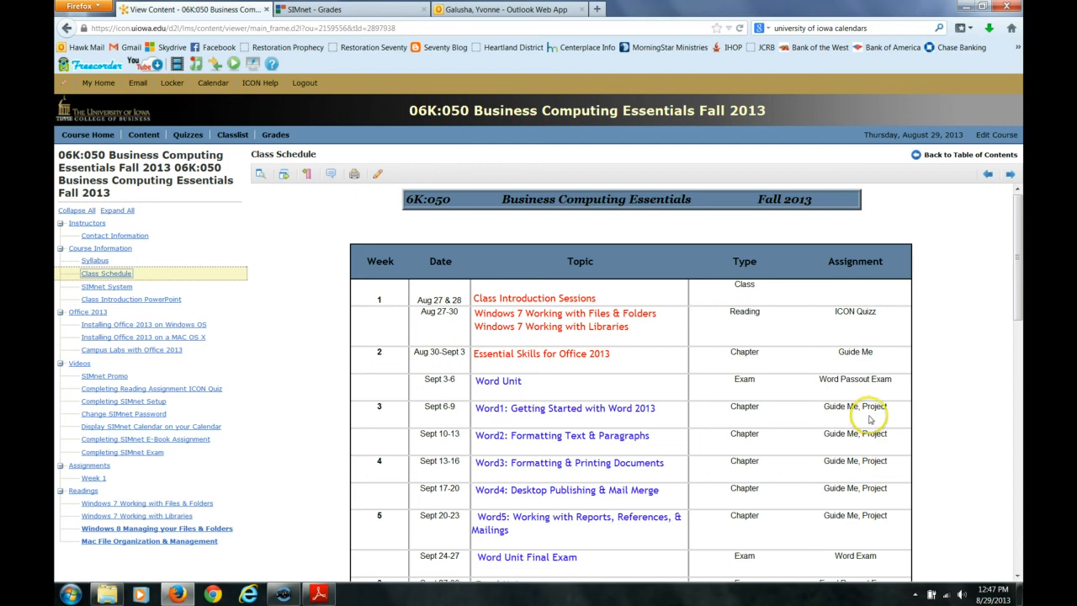
{"action": "double_click", "coordinate": [873, 406]}
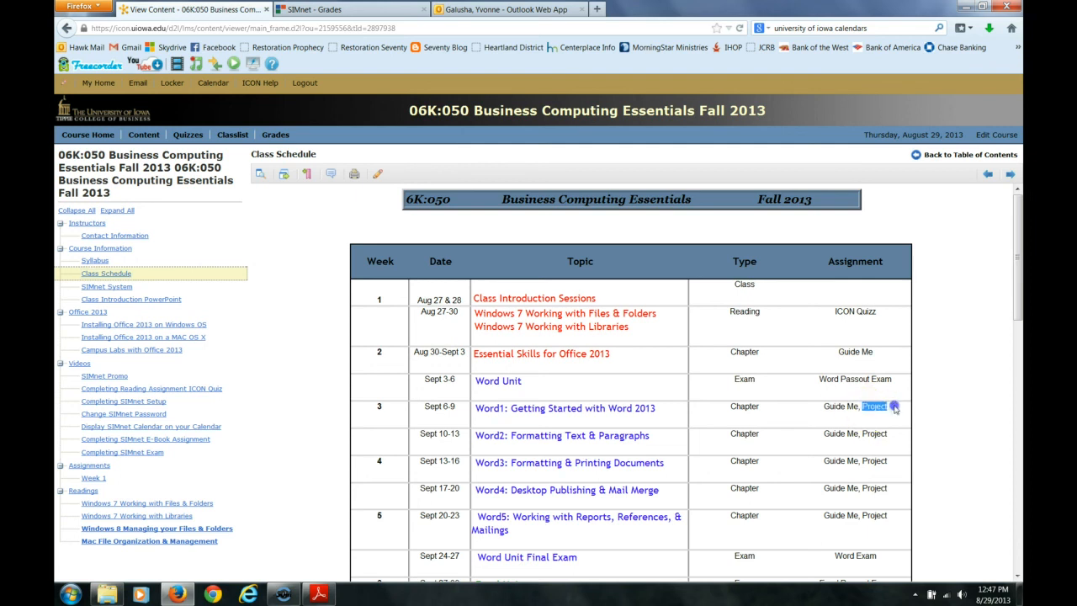